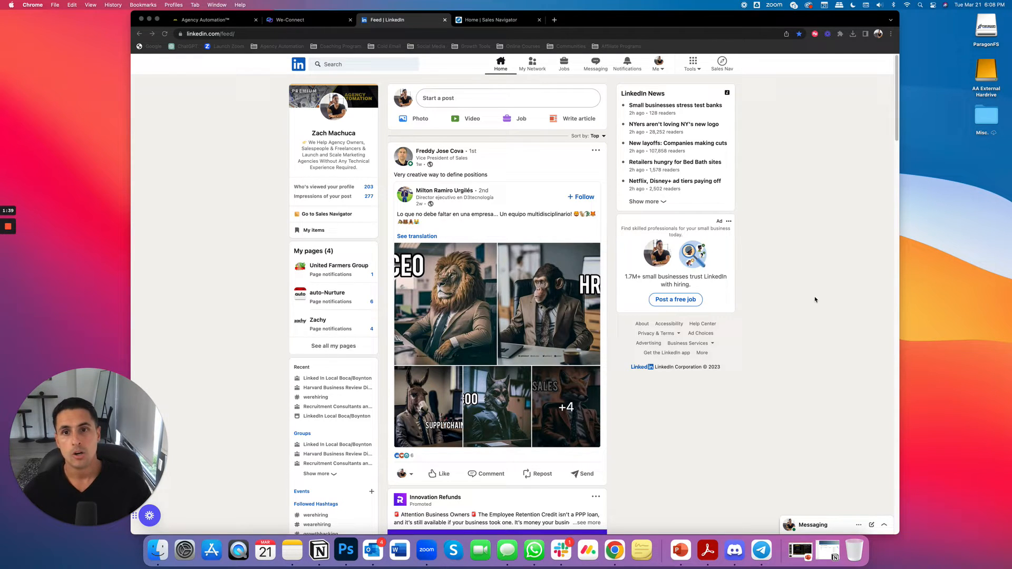
mouse_move(265, 173)
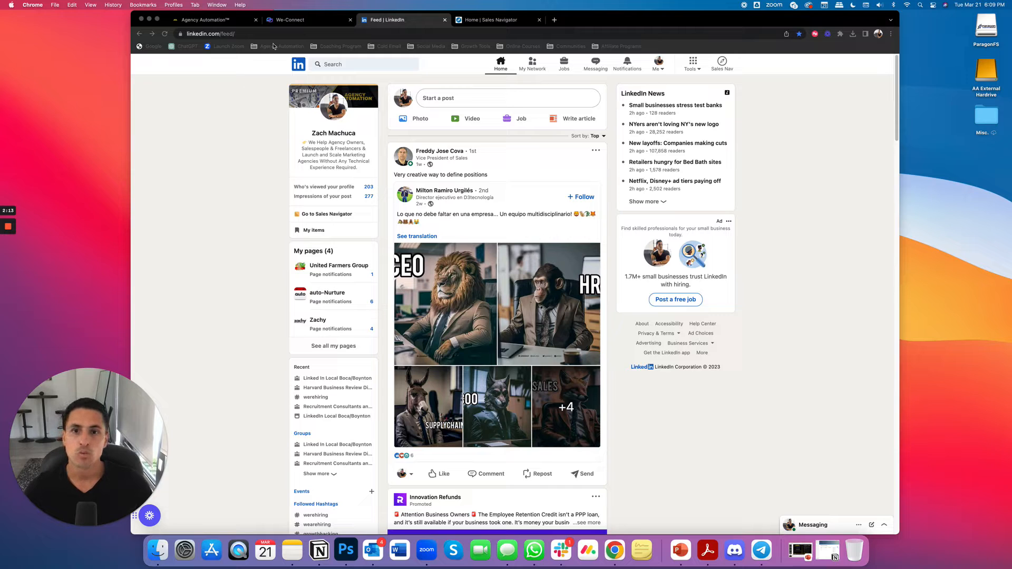
Open WeConnect's Webhooks settings showing the LinkedIn Data Collected (Phone/Email) webhook.
left_click(304, 20)
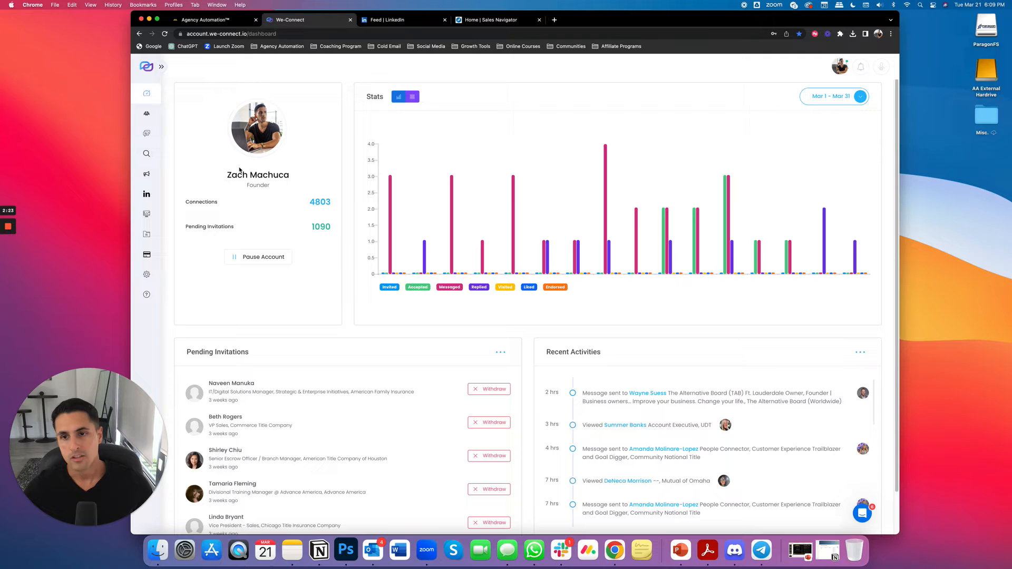
left_click(146, 67)
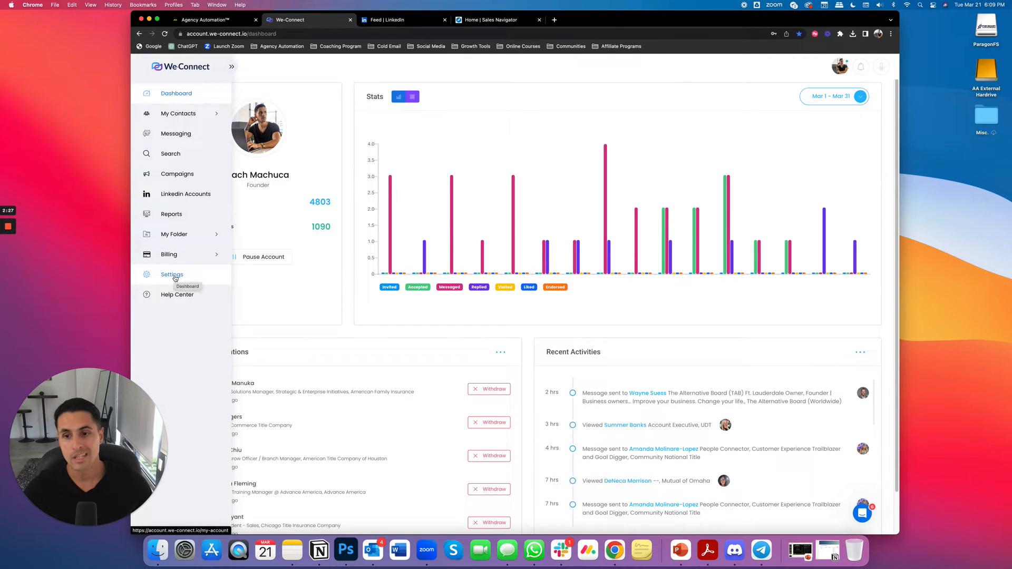
left_click(171, 274)
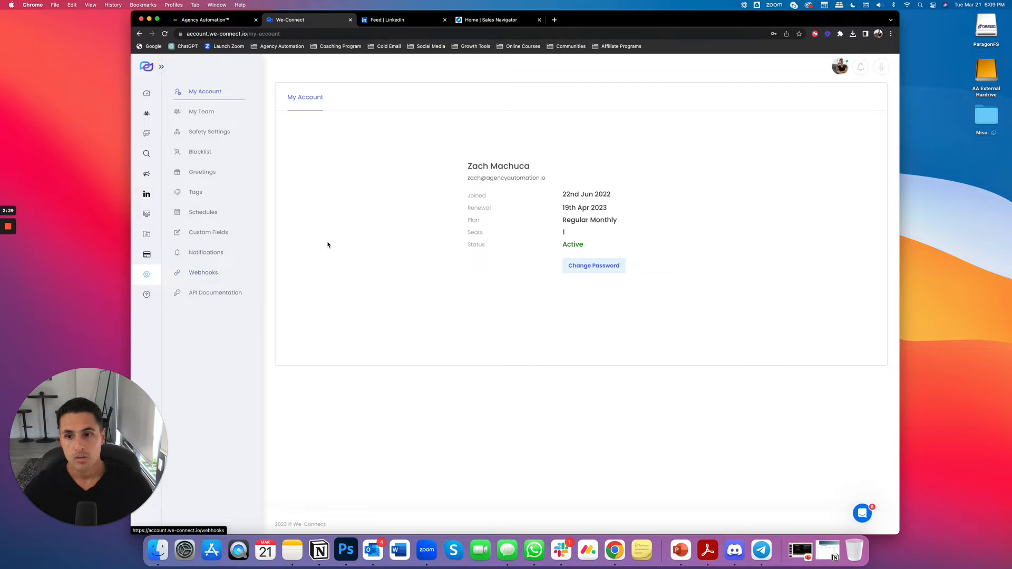
left_click(203, 272)
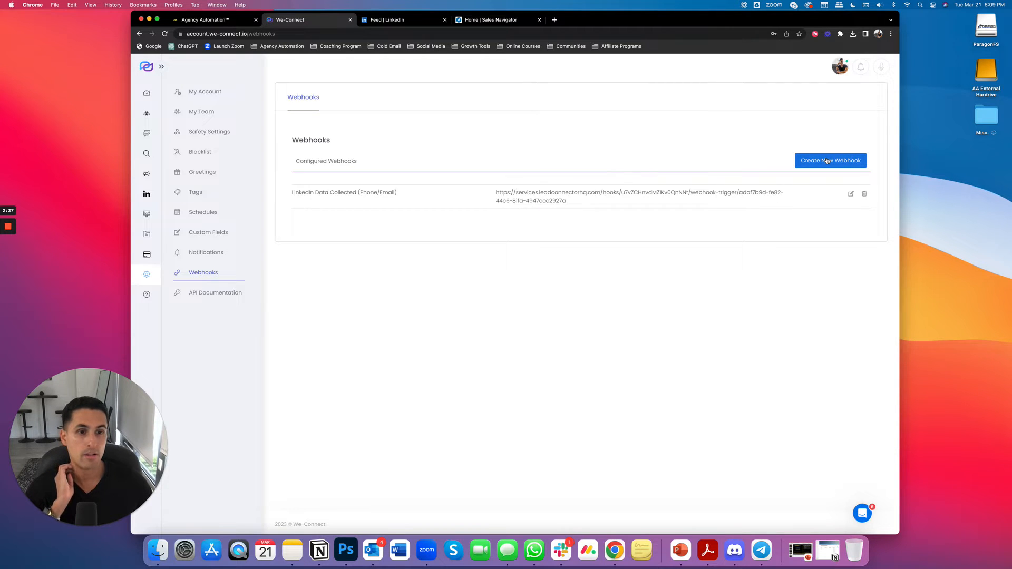
Create a webhook named 'LinkedIn Data Collected (Phone/Email) -- Test' and focus its Callback URL field.
left_click(831, 161)
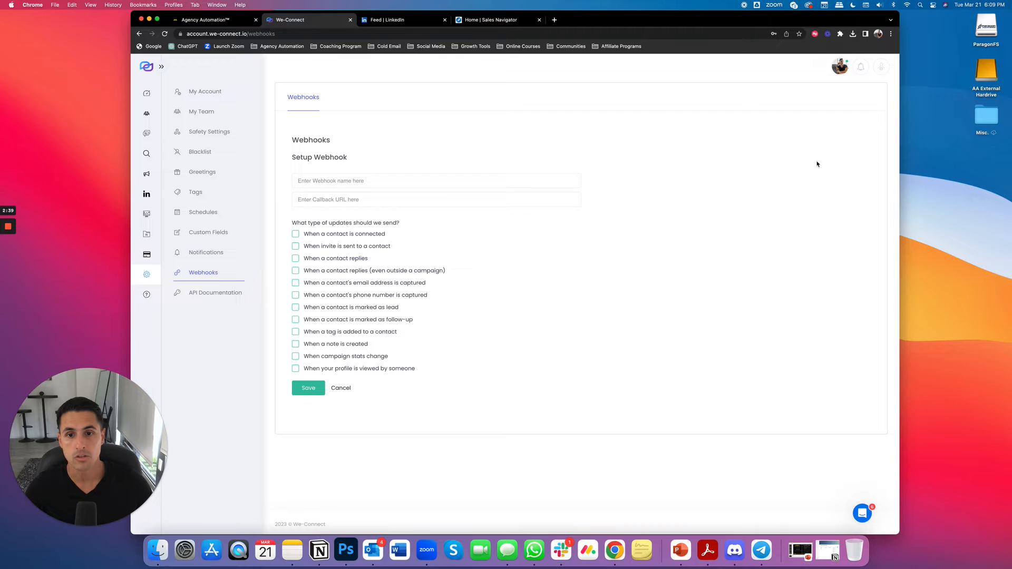
left_click(436, 181)
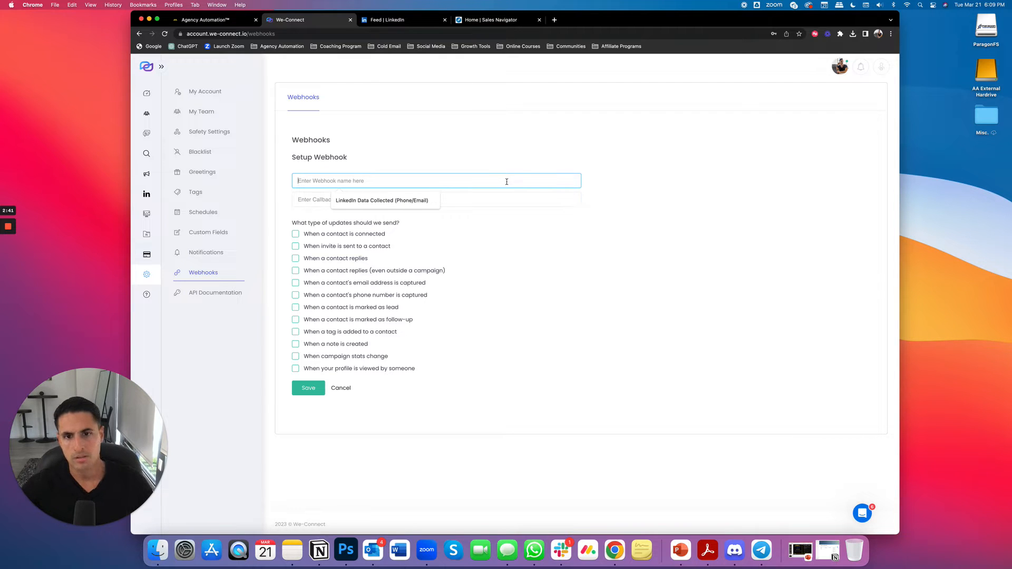
type("LinkedIn Data Collected (Phone/Email) --")
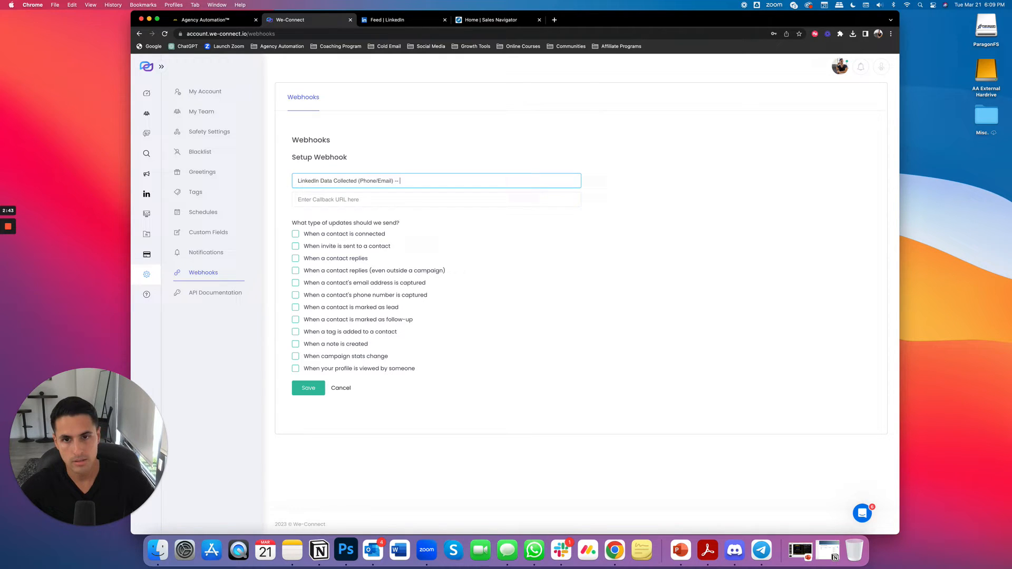
type("Test")
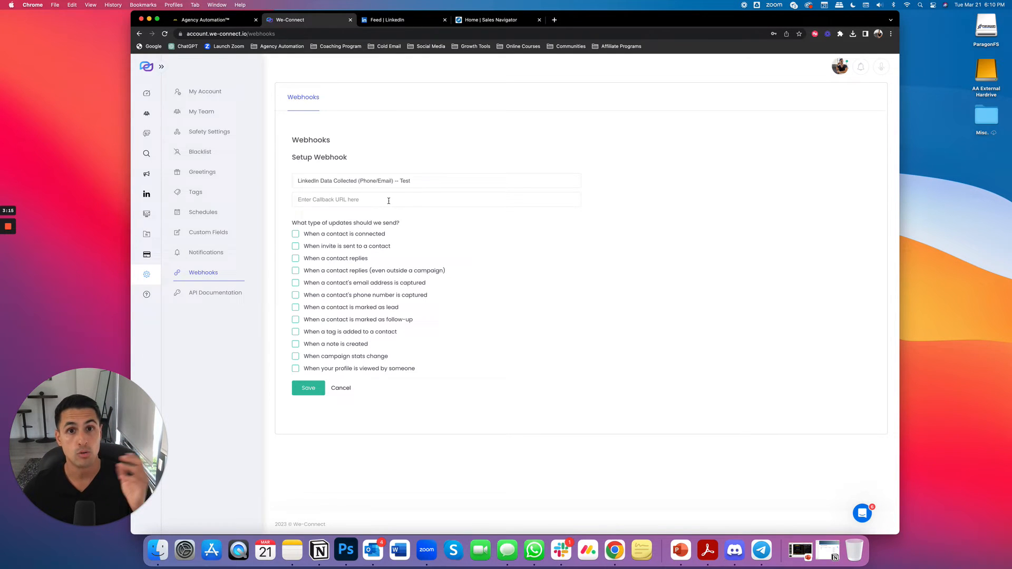
mouse_move(347, 294)
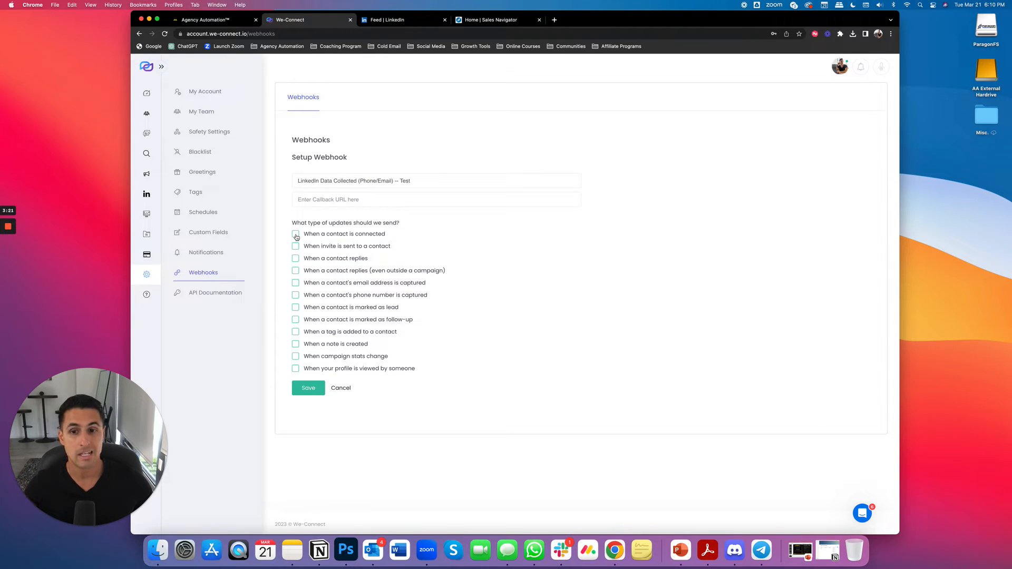
left_click(295, 233)
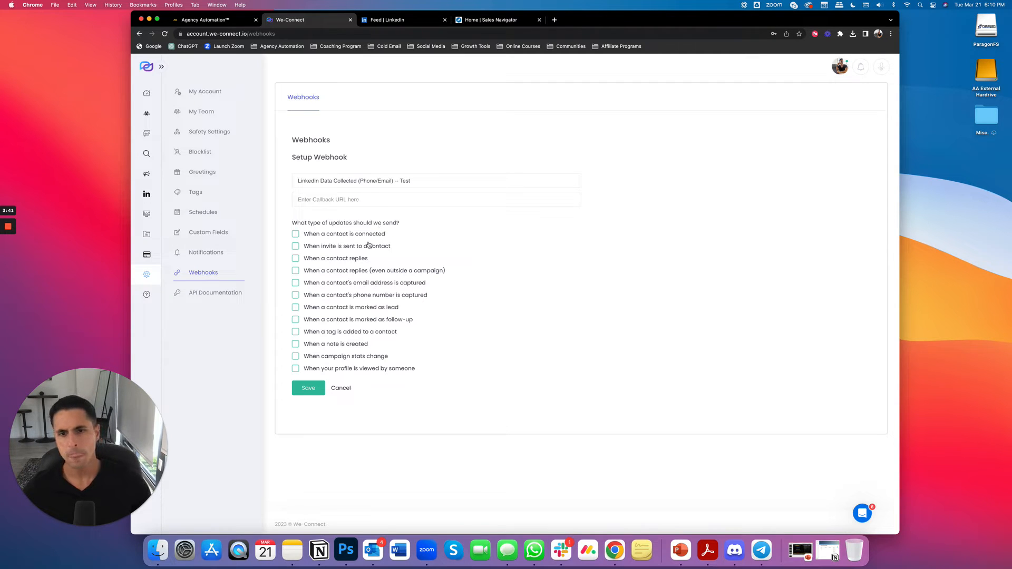
mouse_move(348, 213)
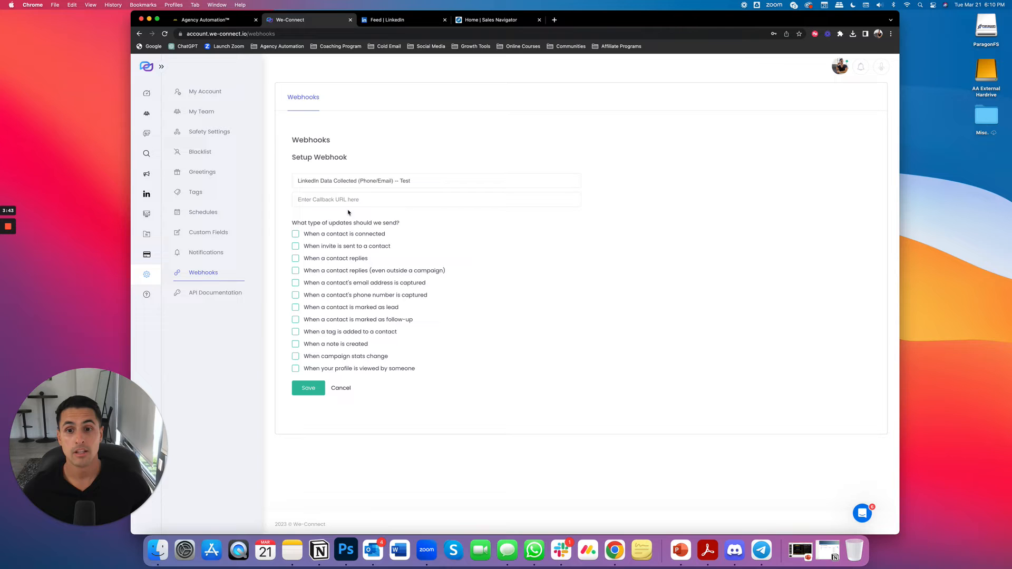
left_click(436, 200)
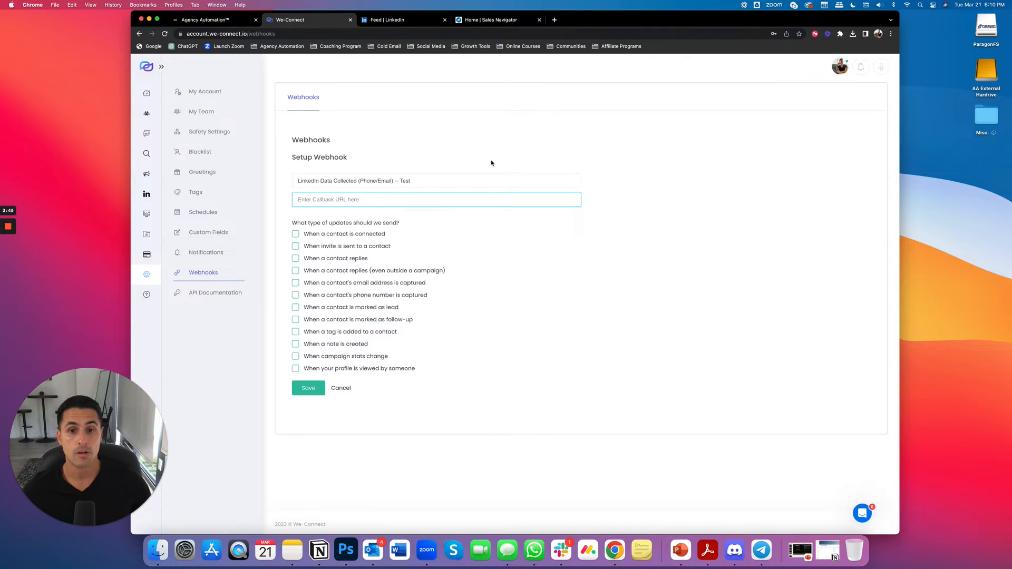
mouse_move(207, 20)
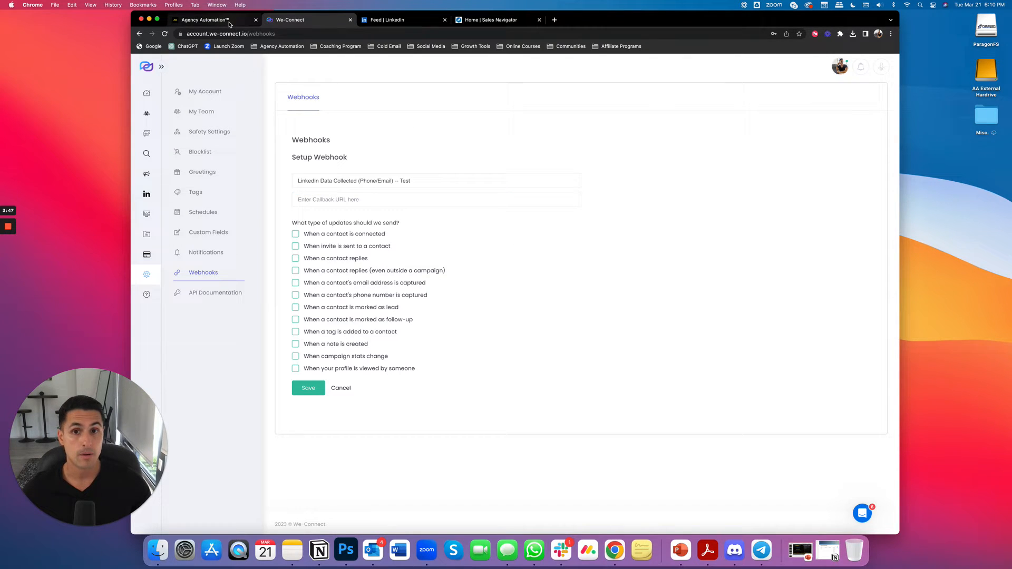
mouse_move(204, 19)
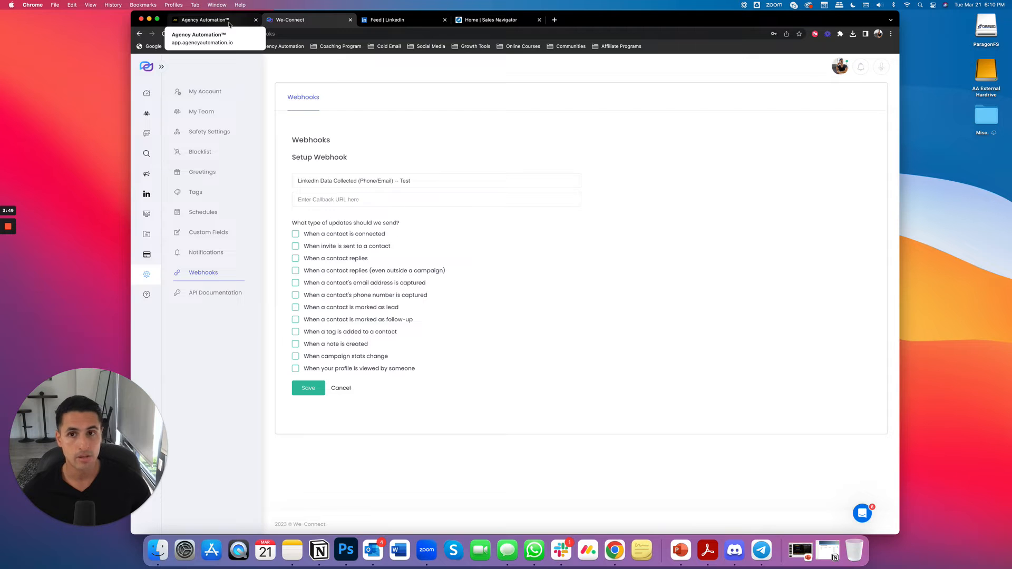
Start a scratch workflow 'LinkedIn Automation to GHL - Test' and bring up its trigger list.
left_click(207, 20)
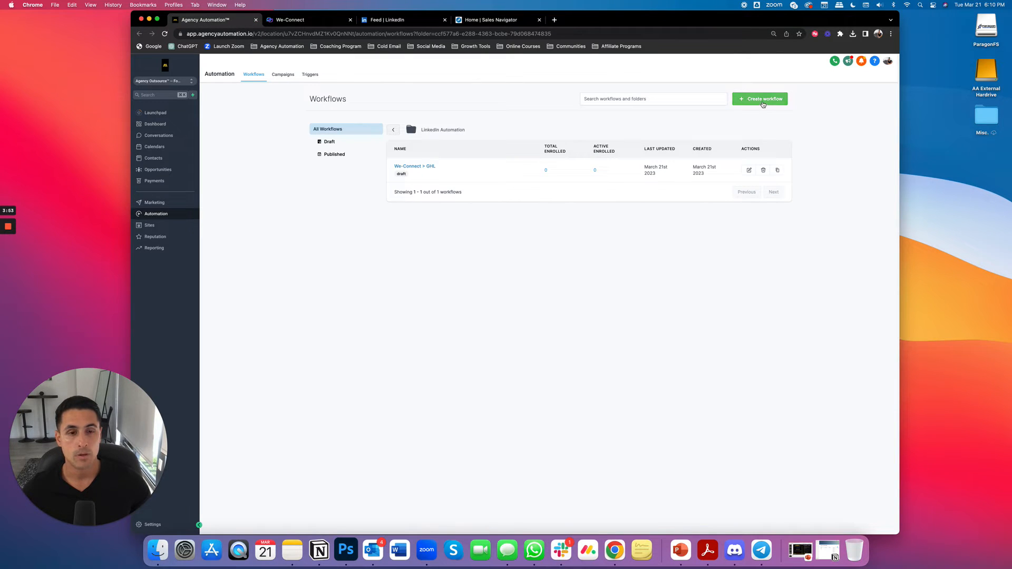
left_click(760, 98)
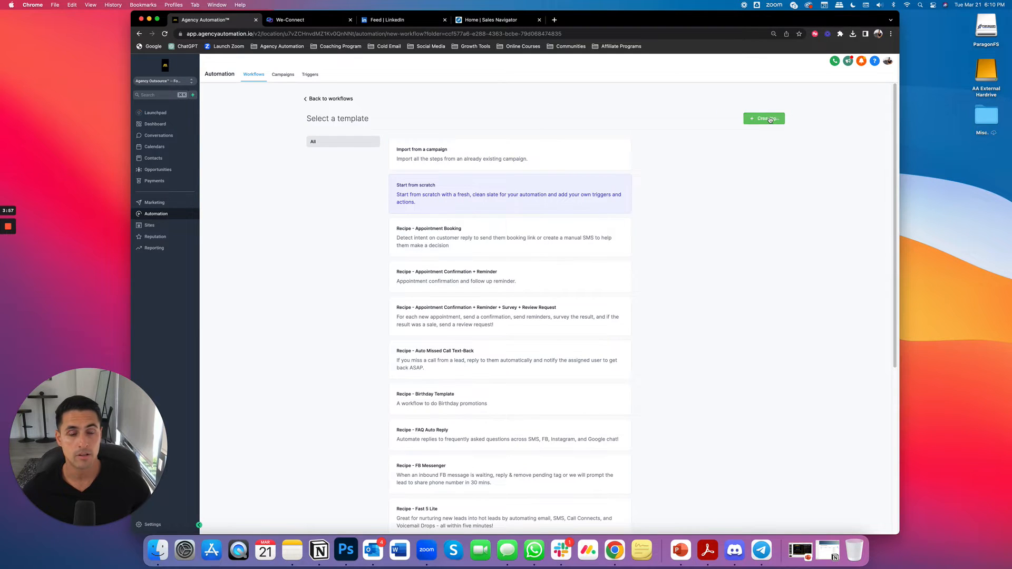
left_click(764, 118)
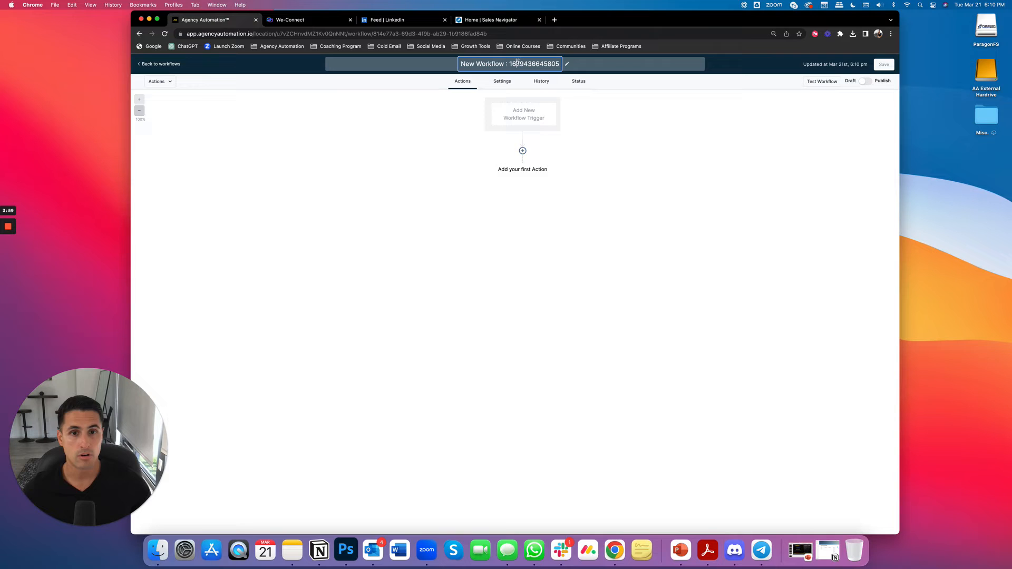
type("LinkedIn Automation to")
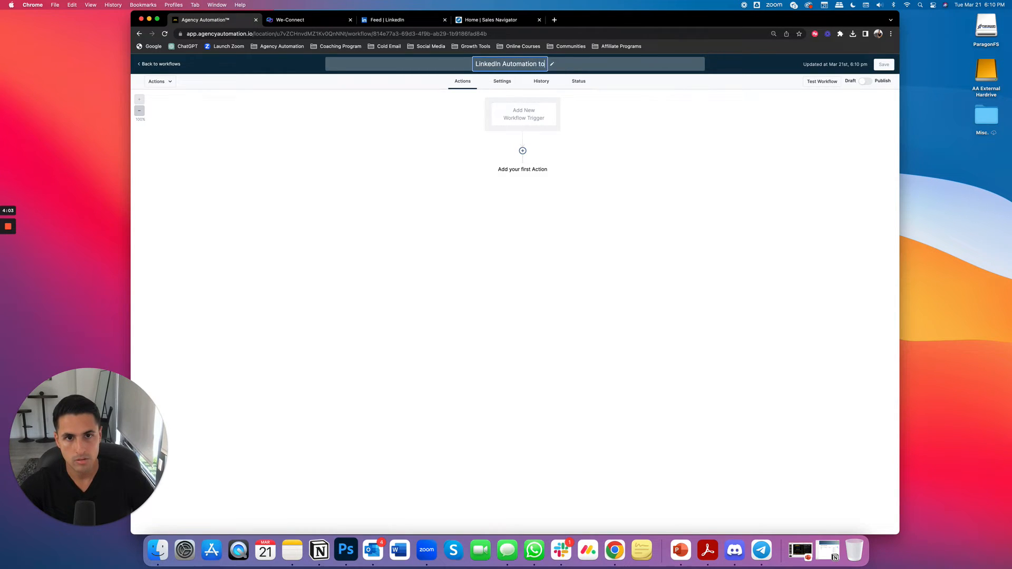
type("GHL -")
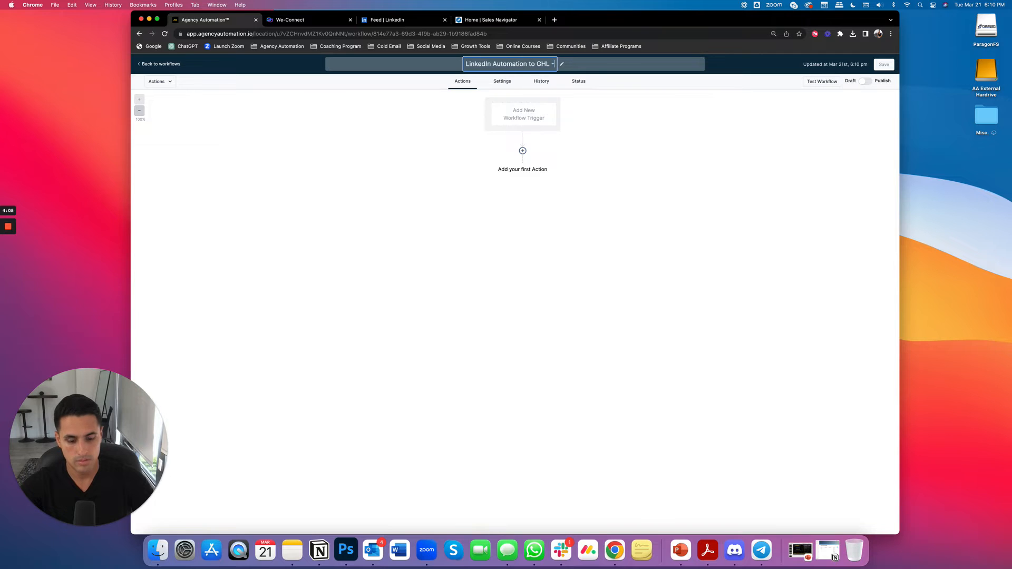
left_click(523, 114)
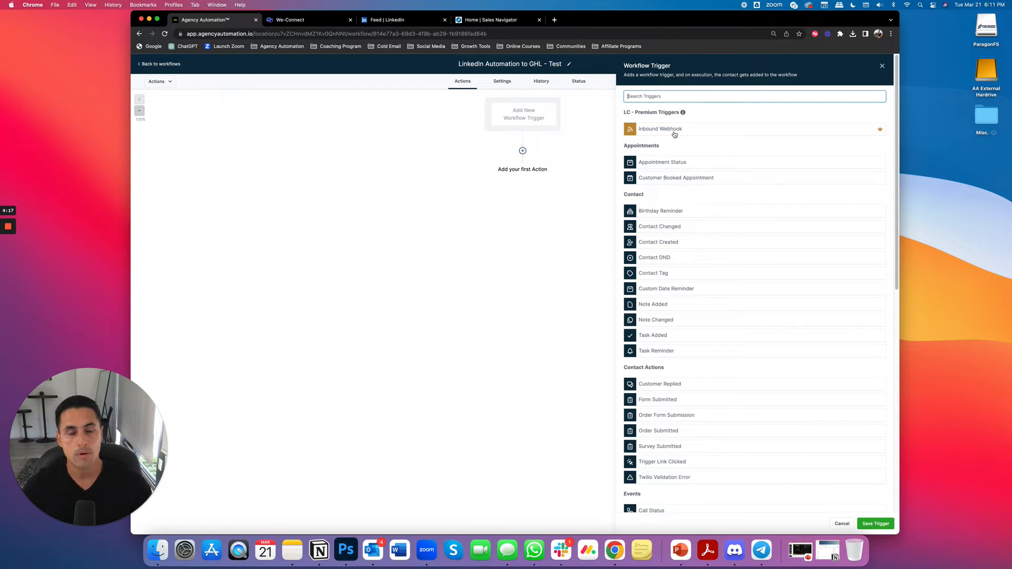
mouse_move(693, 136)
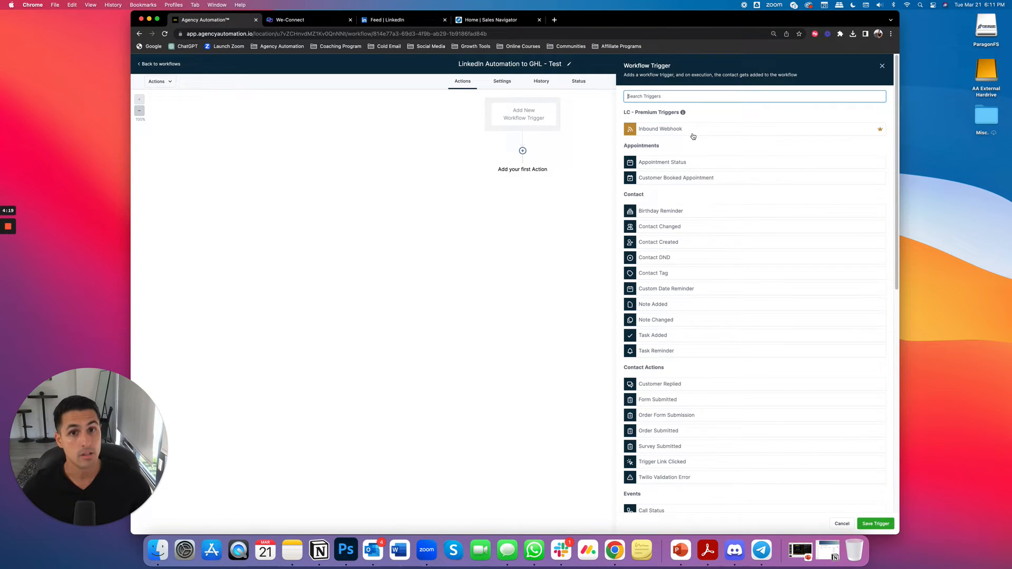
Pick Inbound Webhook as the trigger and return to the WeConnect webhook form.
left_click(660, 129)
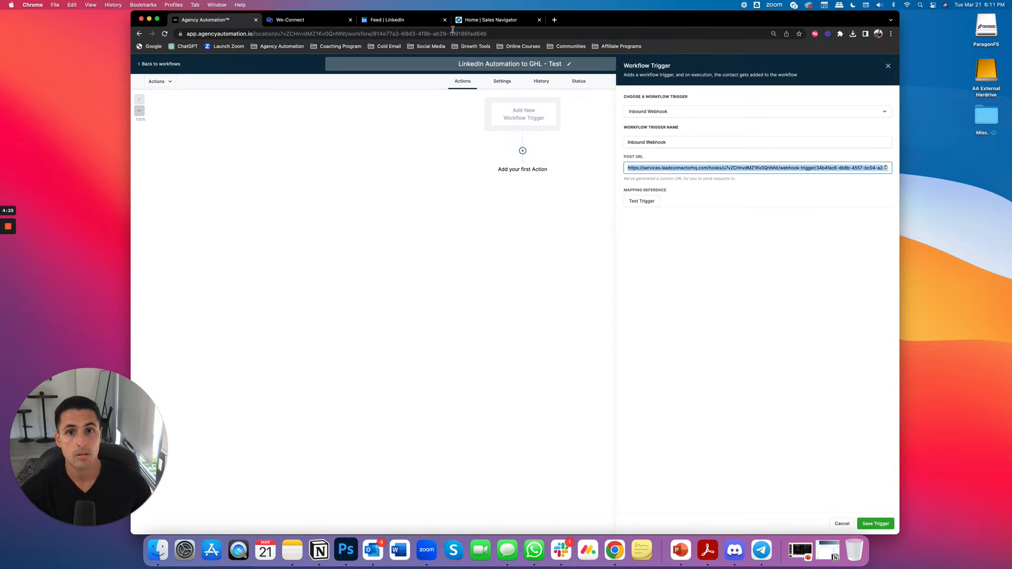
left_click(290, 20)
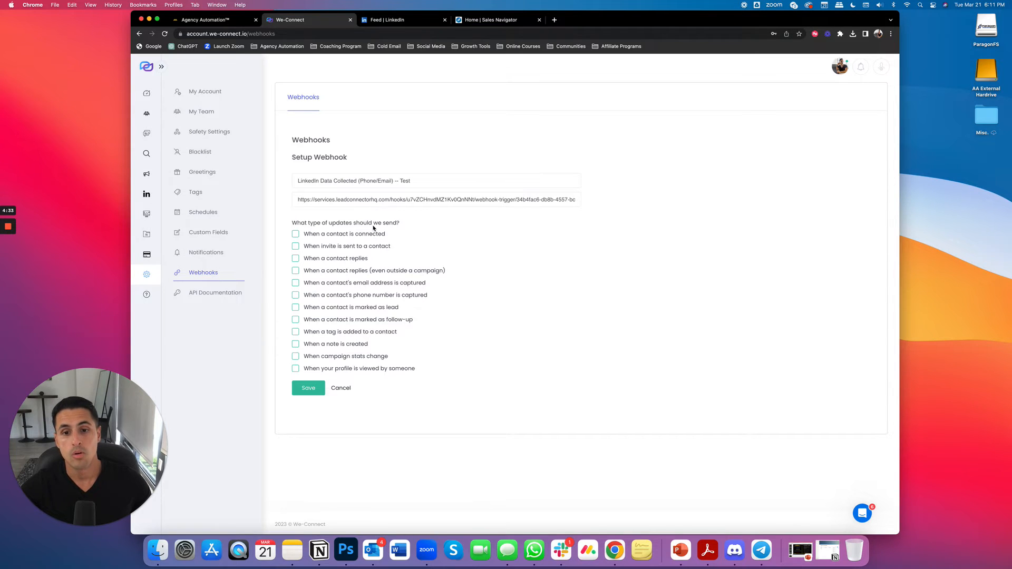
mouse_move(329, 292)
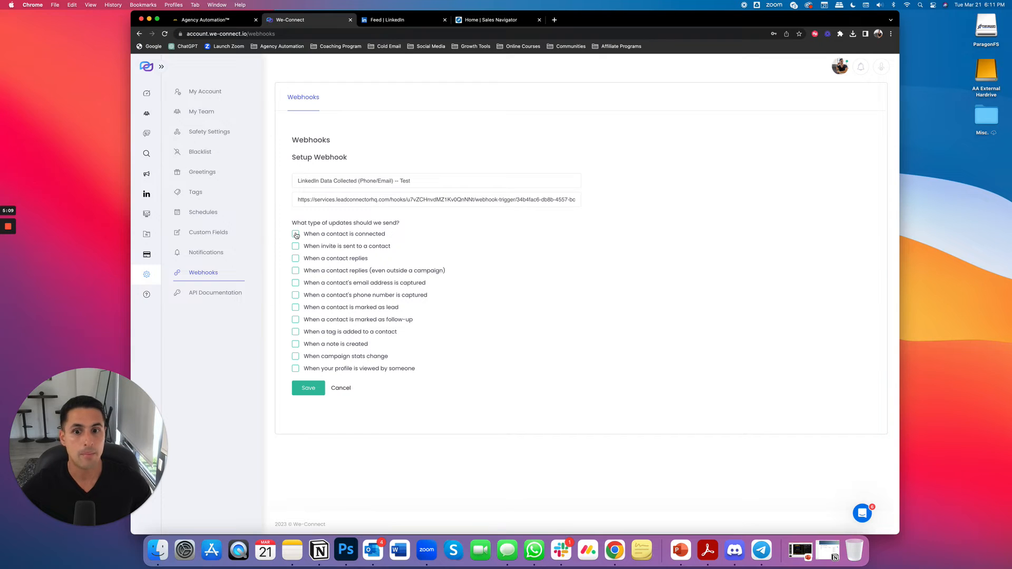
Save the test webhook with 'When a contact is marked as lead' enabled, then check GoHighLevel for a payload.
left_click(296, 234)
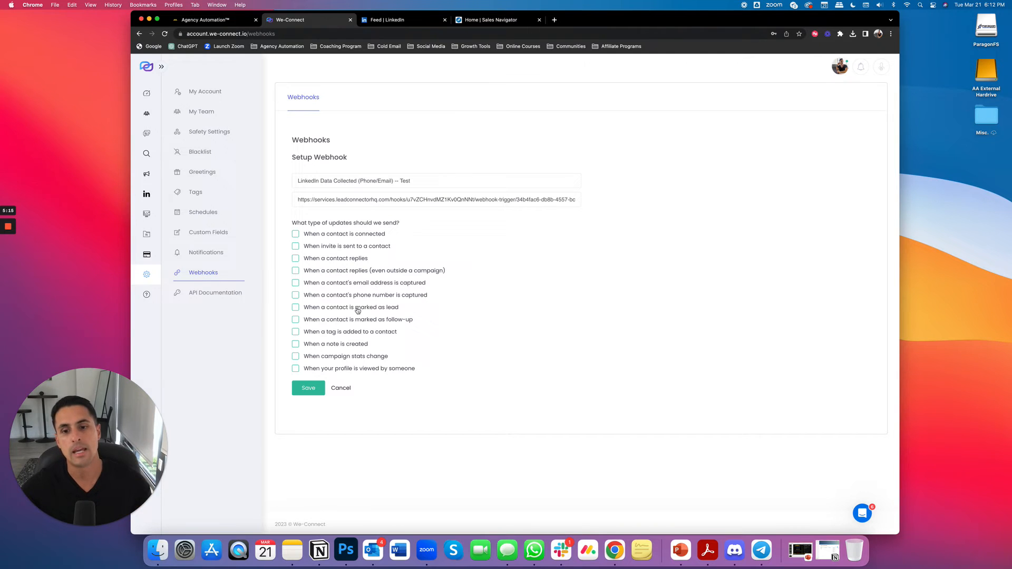
left_click(295, 308)
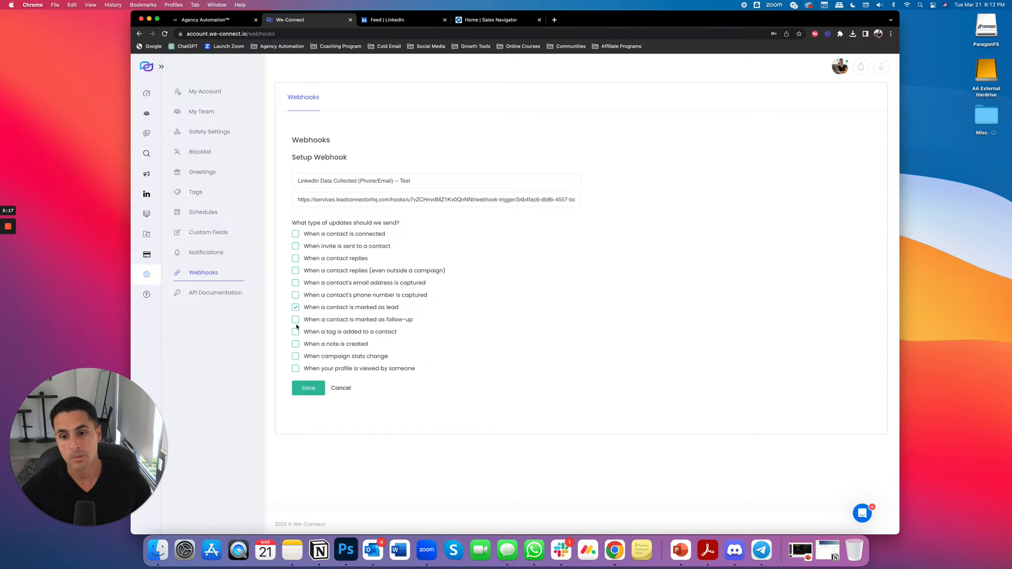
left_click(308, 388)
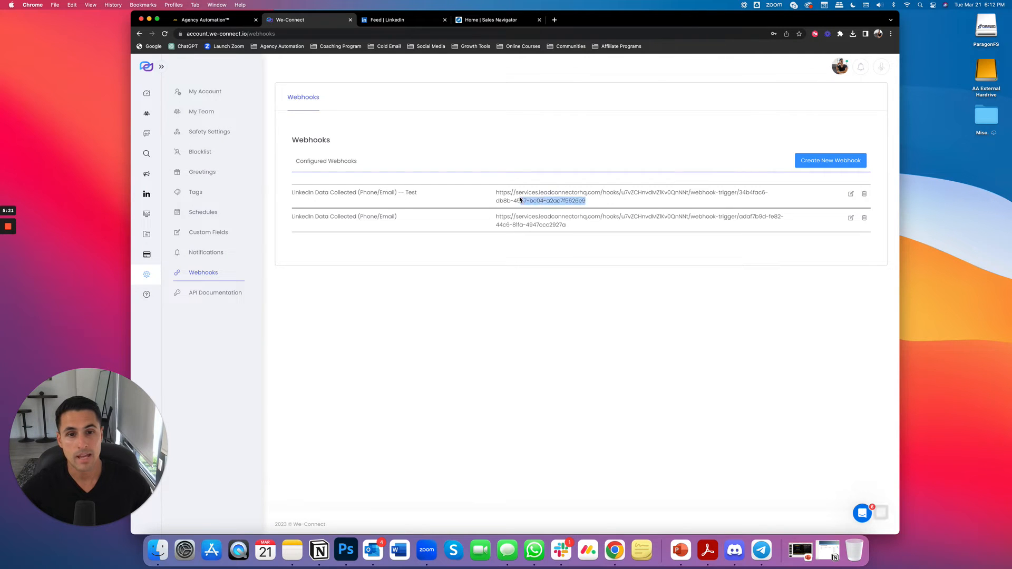
left_click(851, 194)
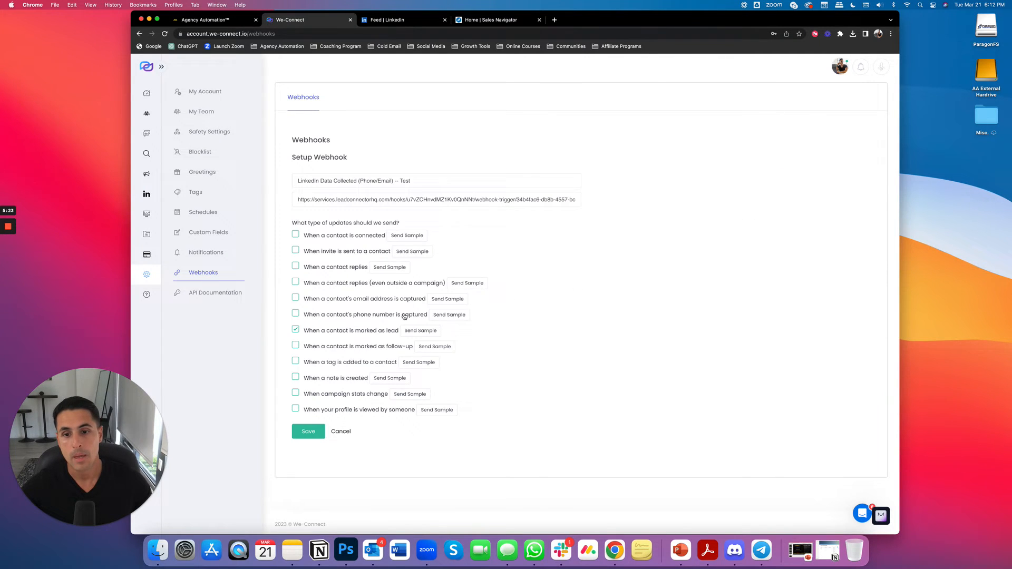
mouse_move(396, 337)
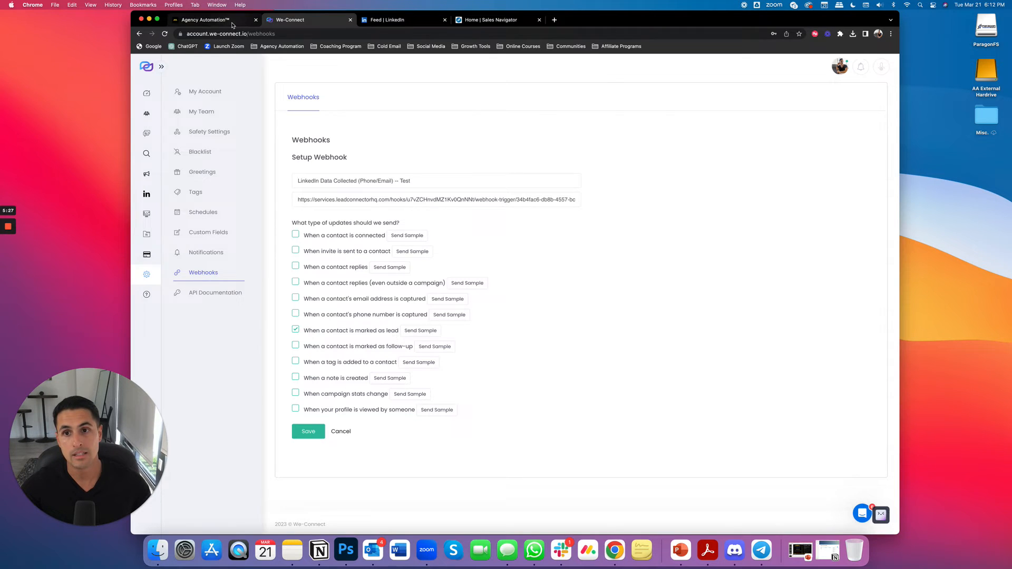
left_click(207, 20)
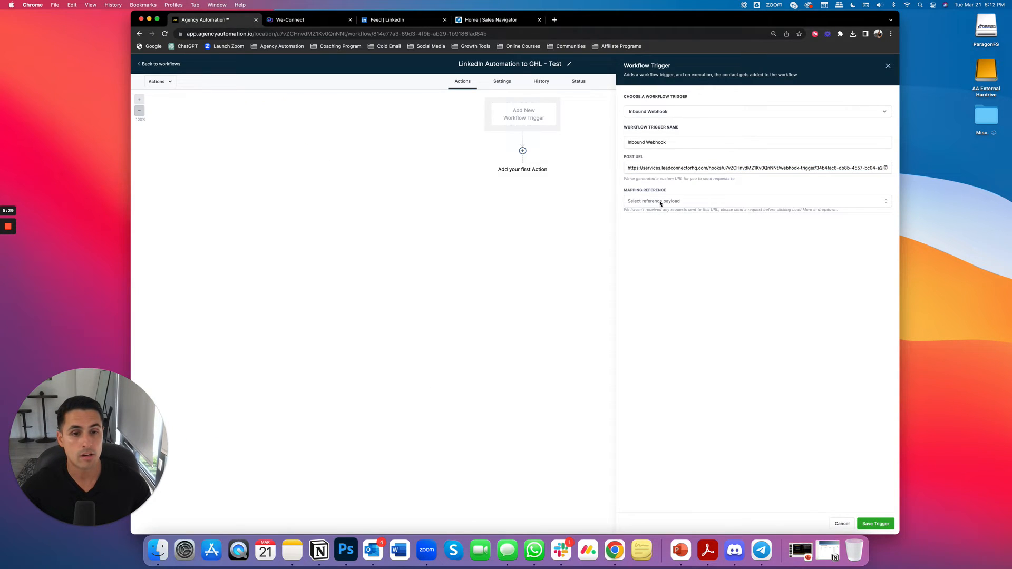
left_click(756, 201)
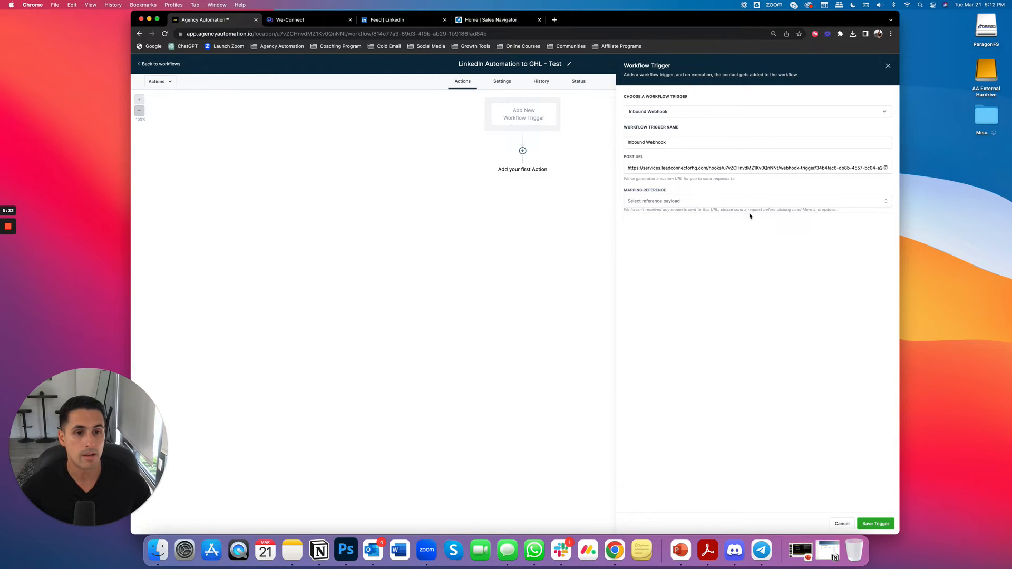
mouse_move(586, 267)
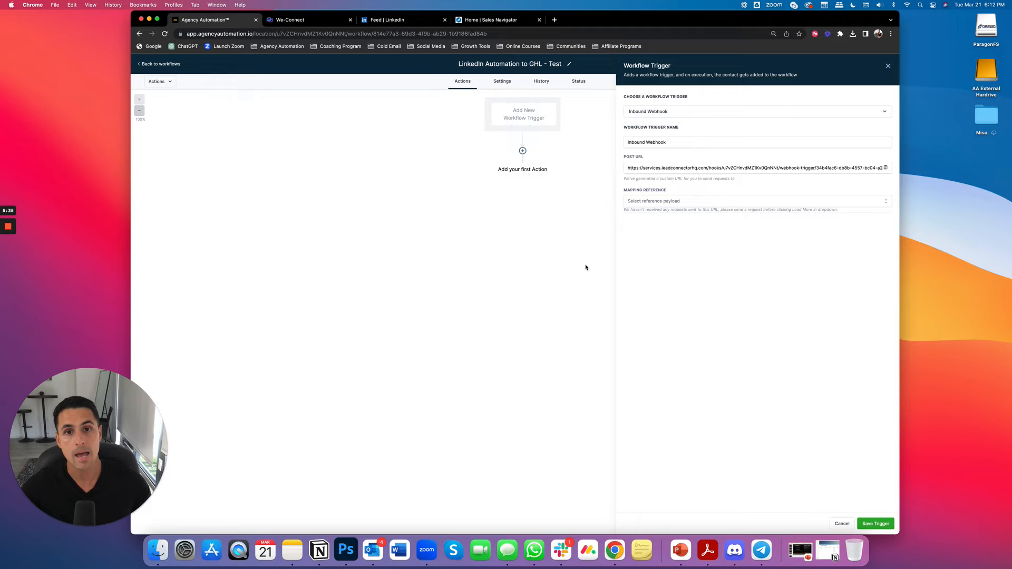
Send a sample 'marked as lead' update from the test webhook and save it.
left_click(290, 19)
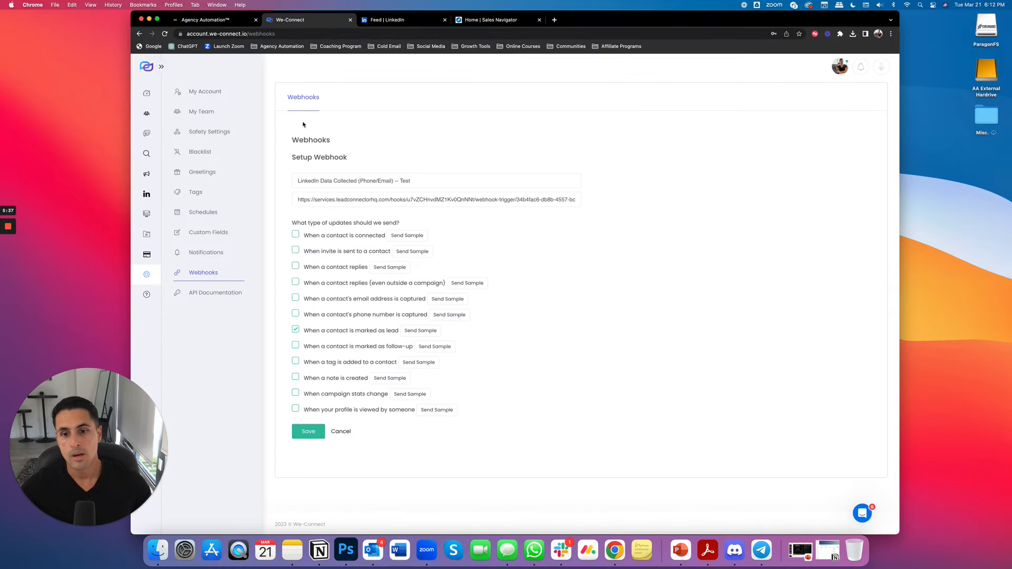
left_click(296, 330)
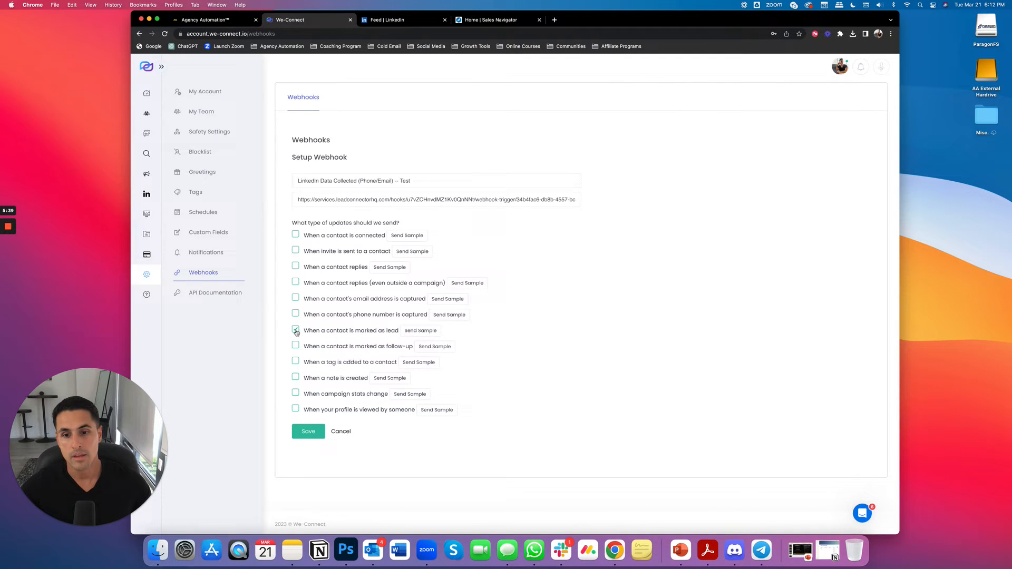
left_click(296, 331)
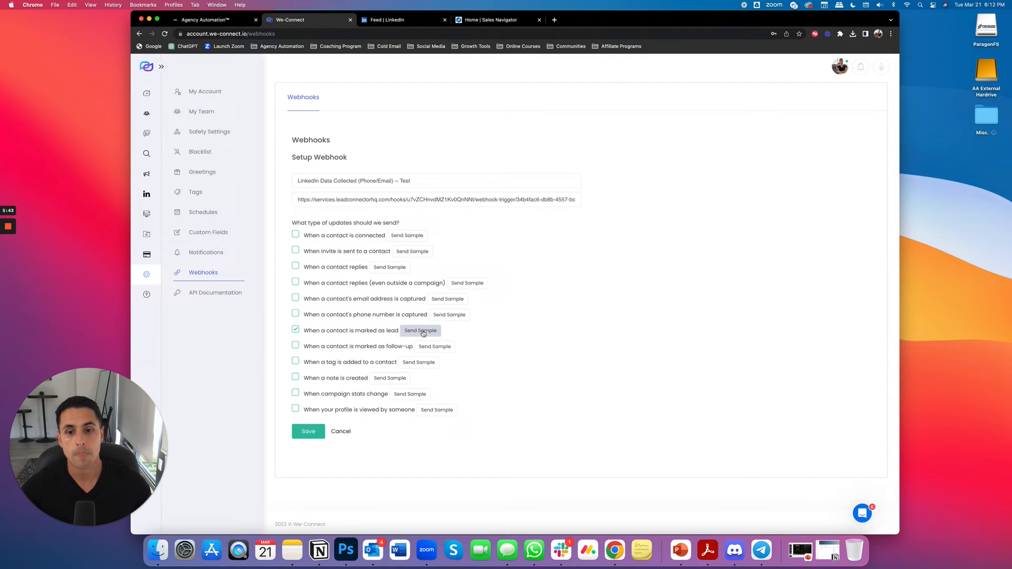
left_click(420, 330)
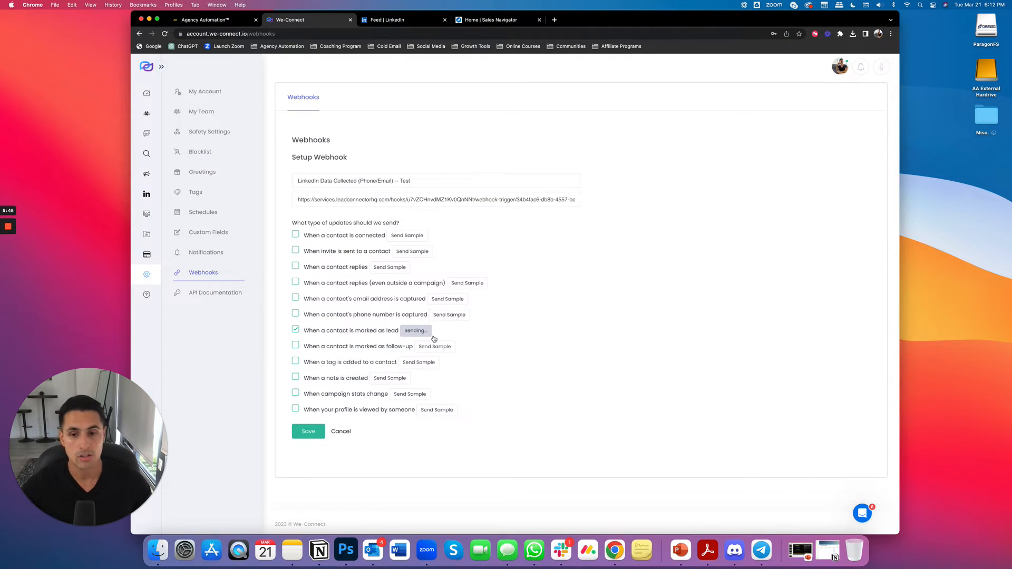
left_click(307, 431)
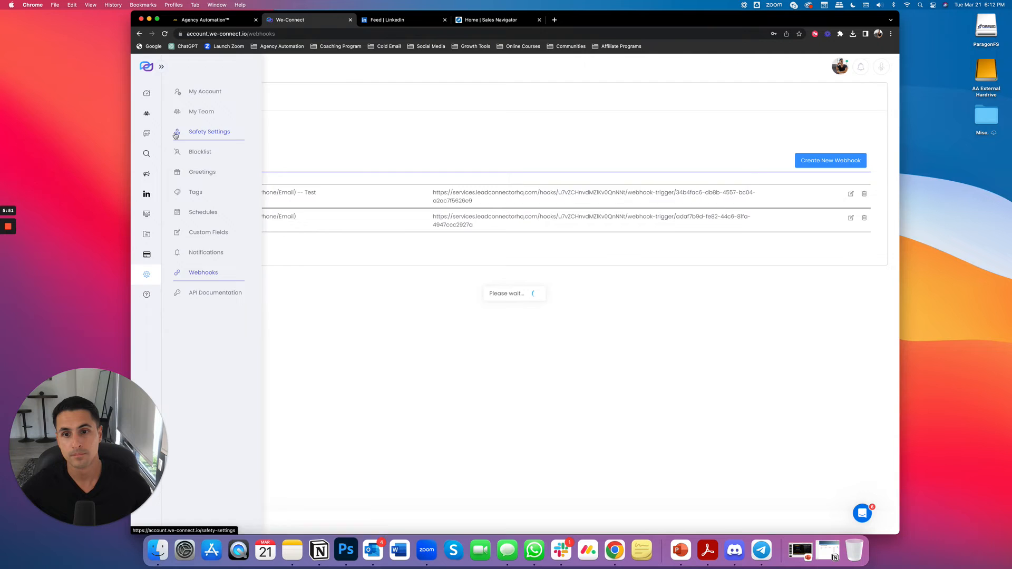
View a lead's conversation and profile in the WeConnect Inbox, then return to GoHighLevel.
left_click(147, 133)
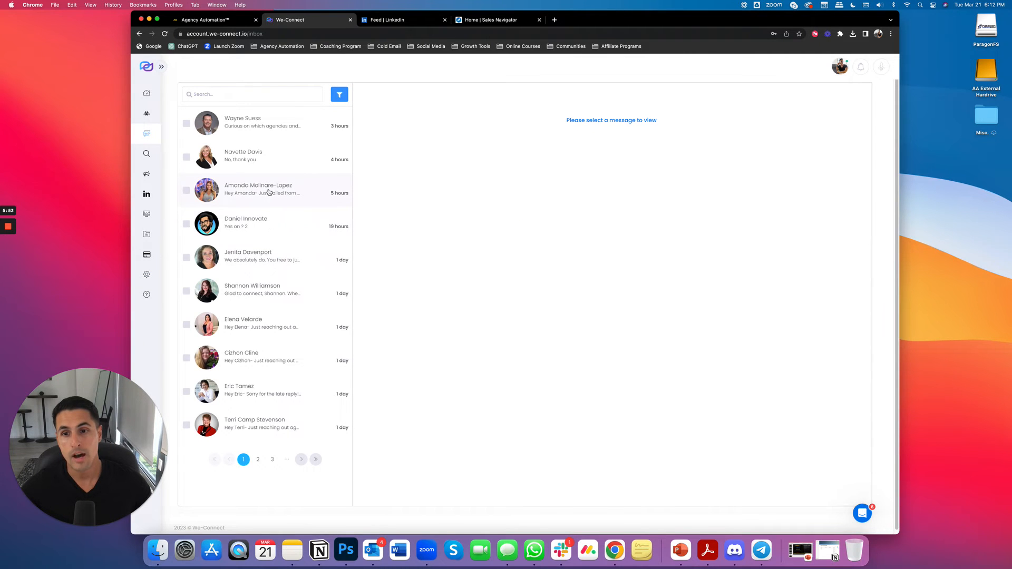
left_click(258, 189)
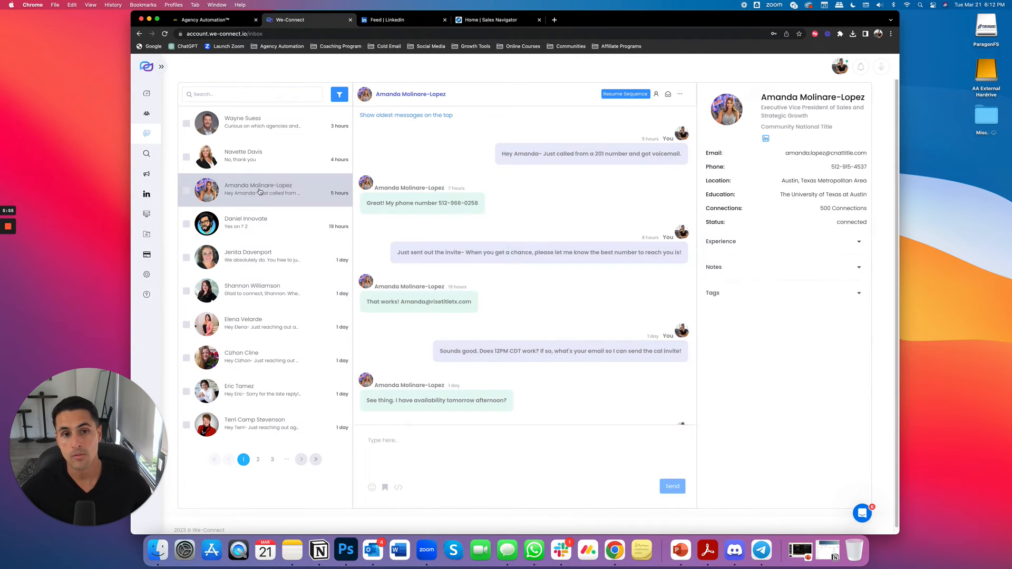
left_click(680, 93)
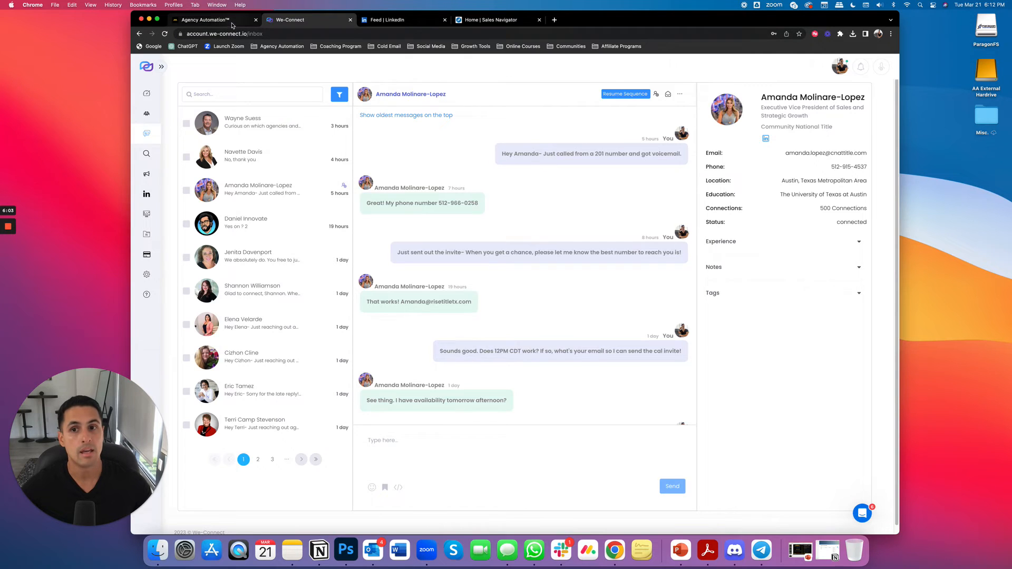
left_click(206, 20)
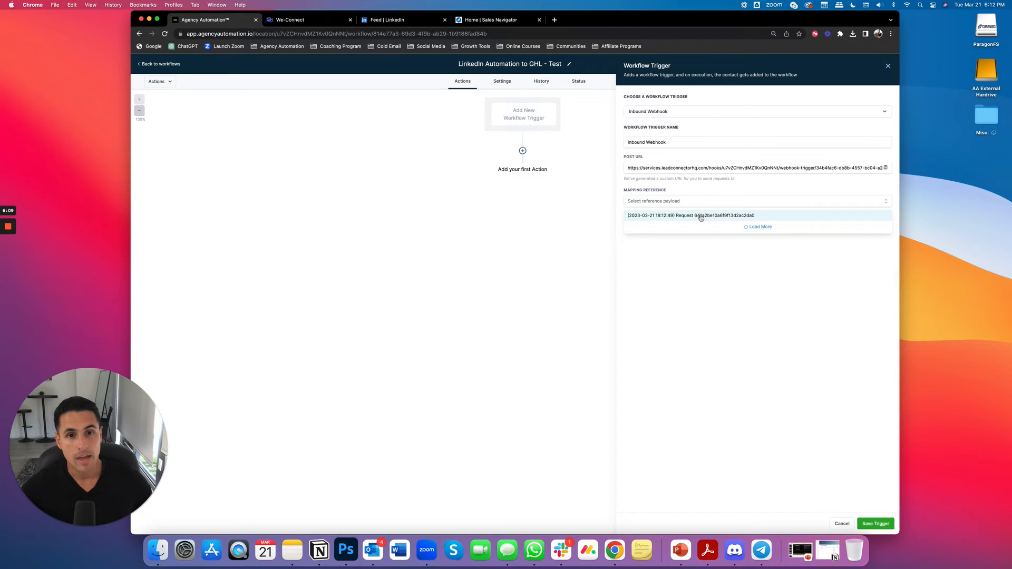
Select the received sample request as mapping reference and save the Inbound Webhook trigger.
left_click(690, 215)
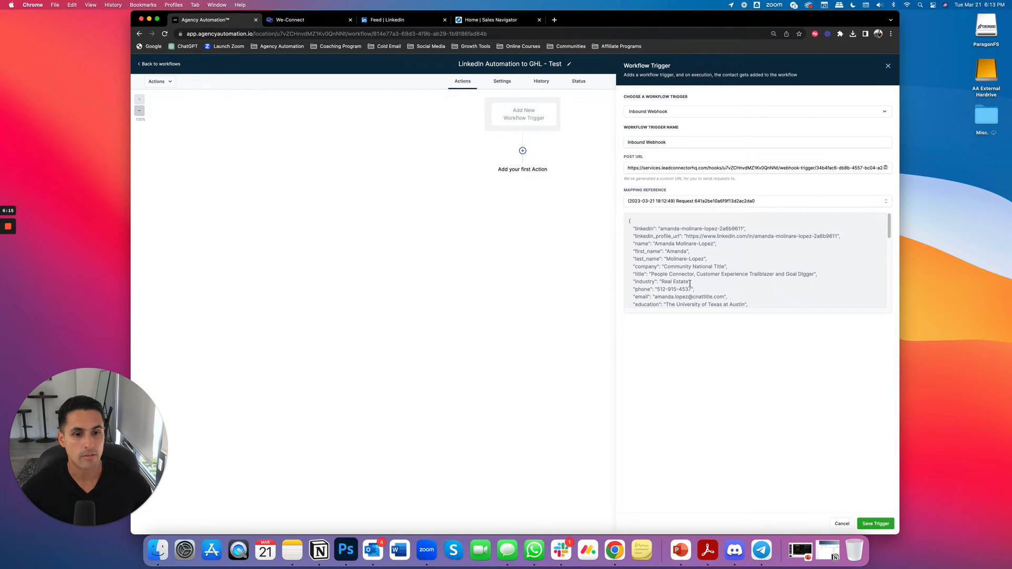
scroll("down", 3)
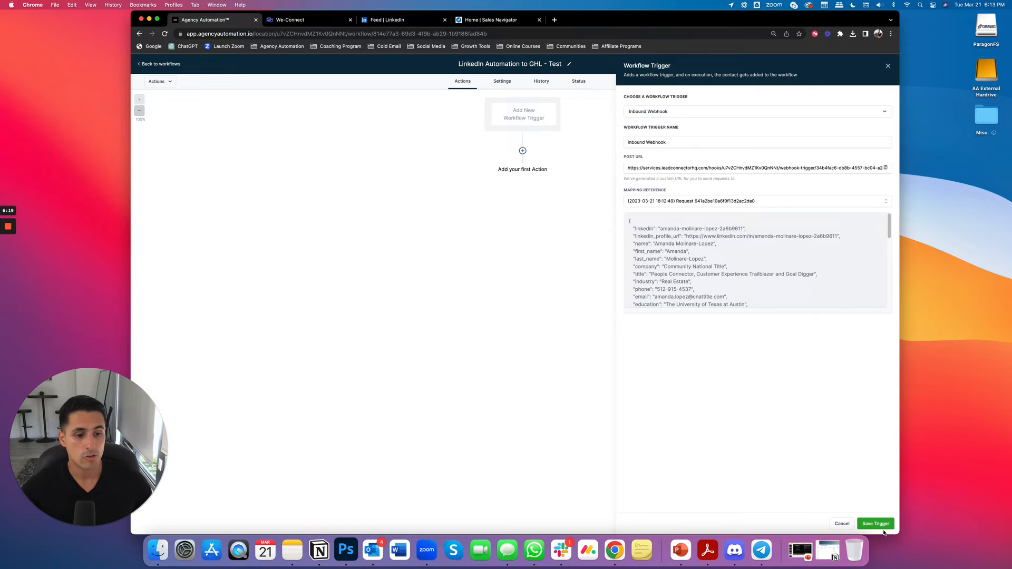
left_click(875, 524)
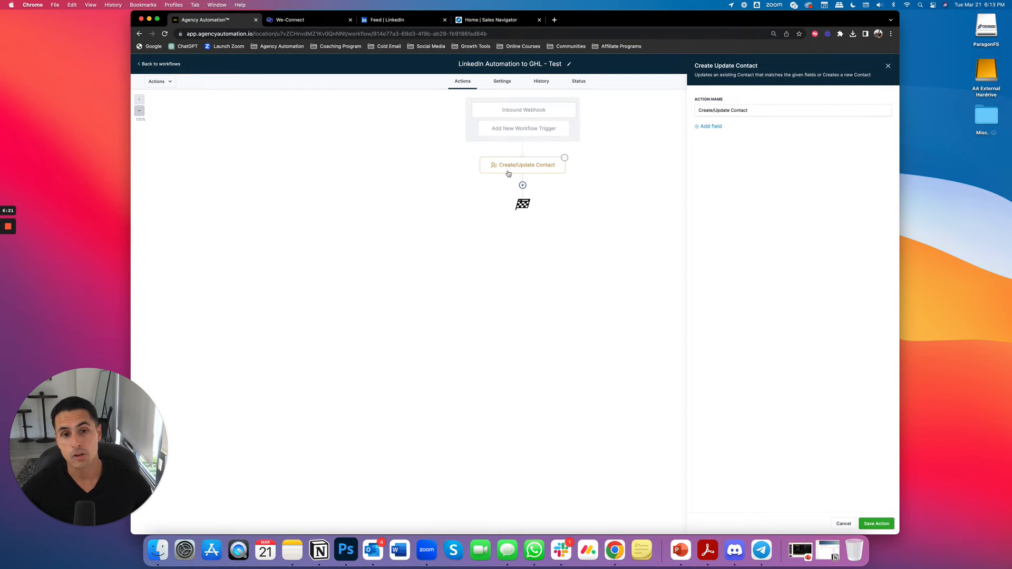
mouse_move(642, 150)
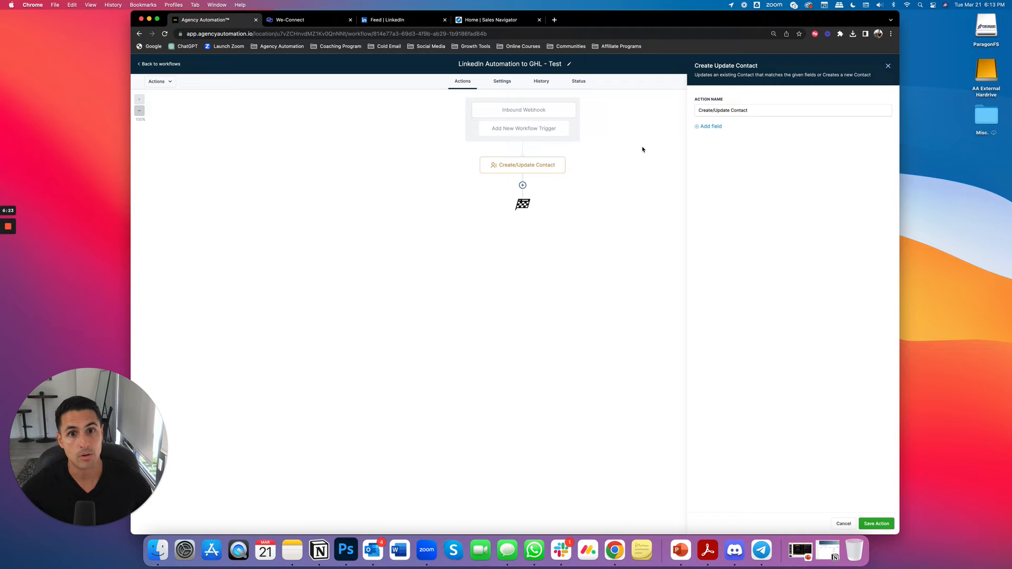
mouse_move(714, 128)
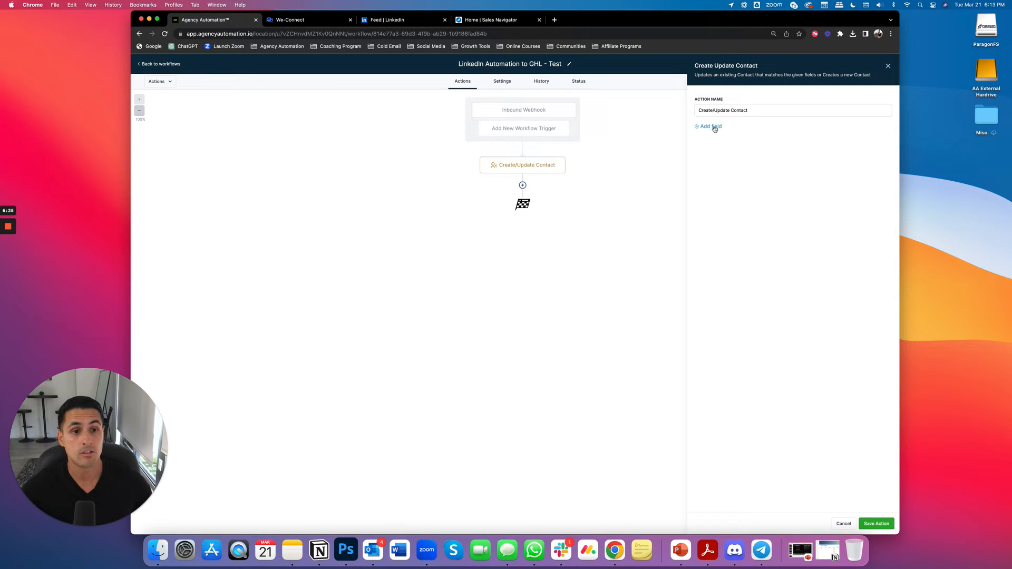
Map First Name and Last Name from webhook values and set Contact Source to linkedin.
left_click(708, 126)
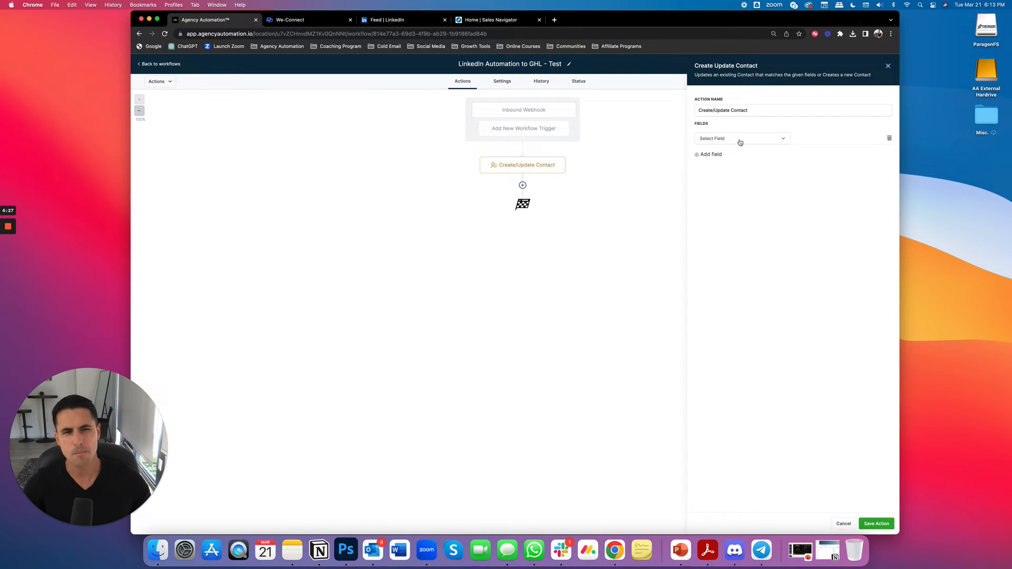
left_click(741, 139)
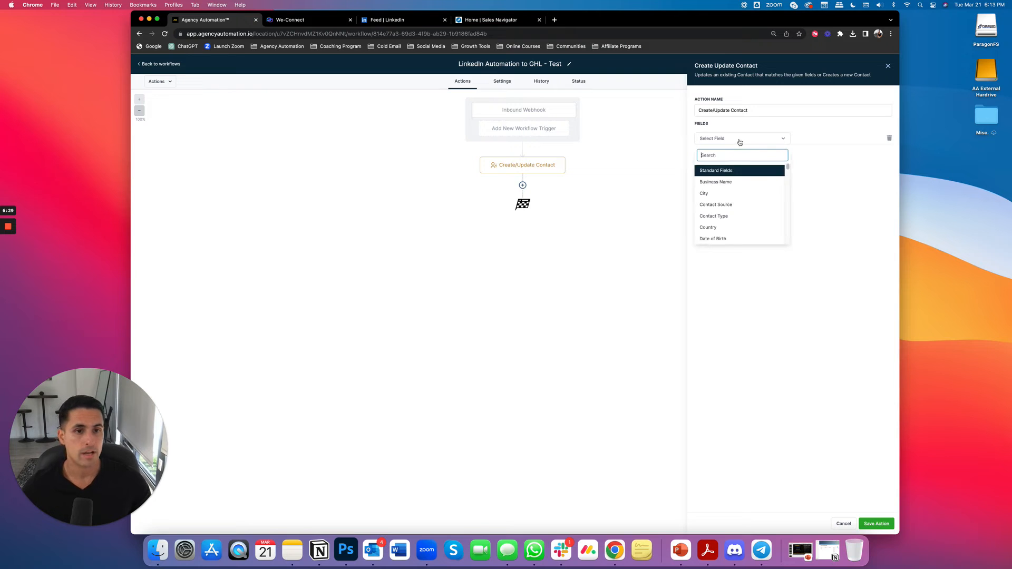
scroll("down", 3)
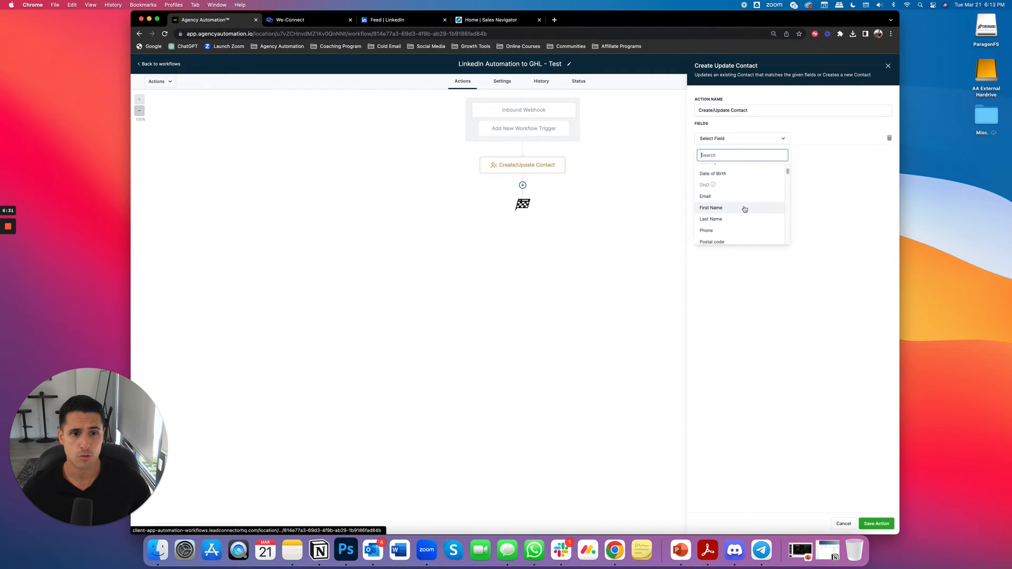
left_click(710, 207)
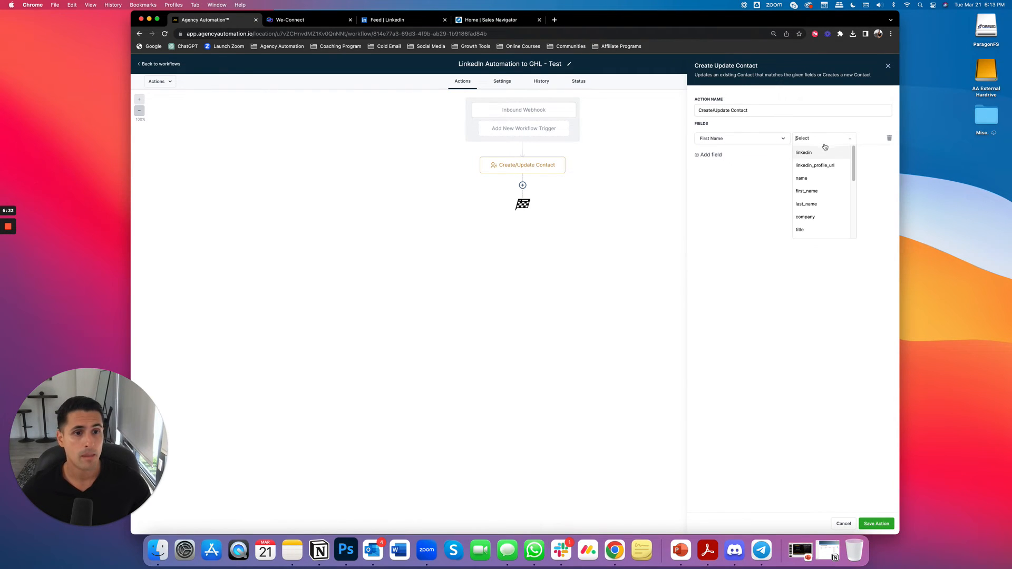
left_click(806, 191)
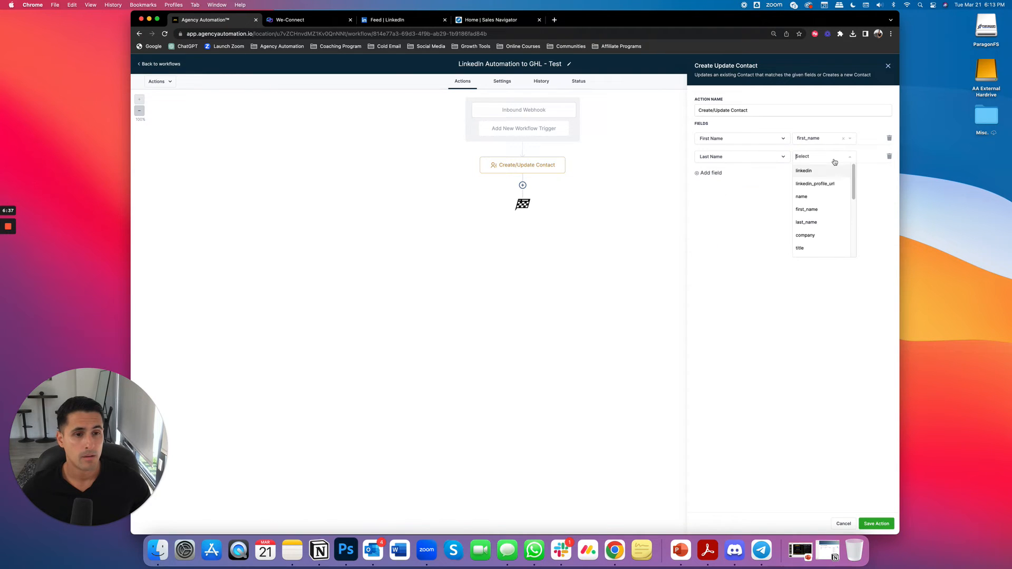
left_click(806, 222)
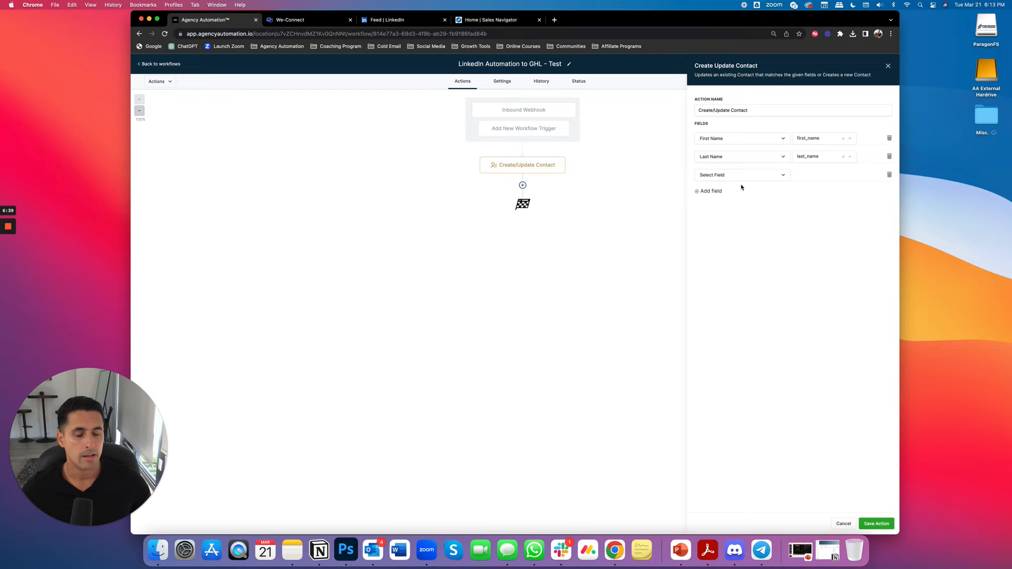
left_click(742, 175)
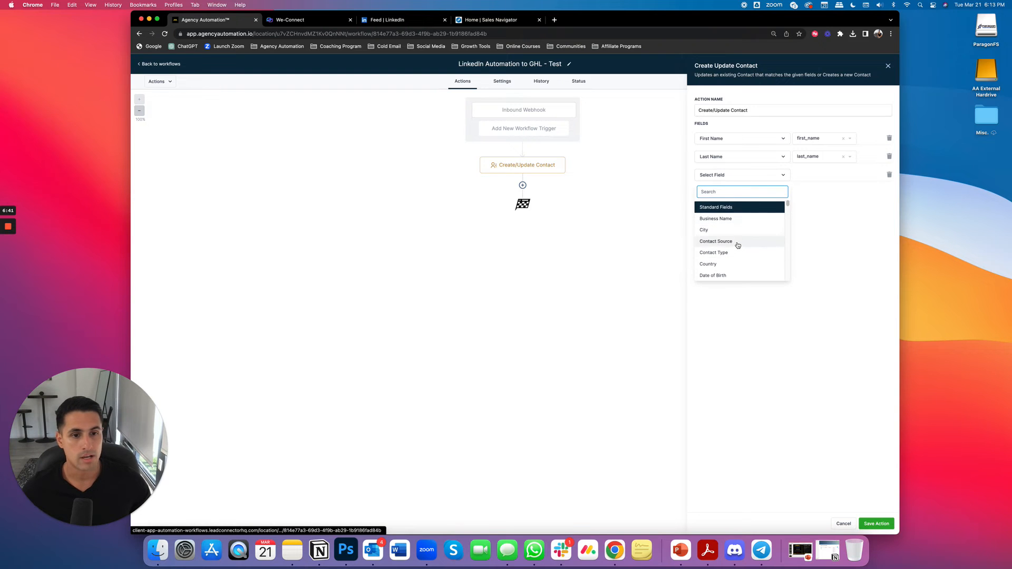
left_click(716, 241)
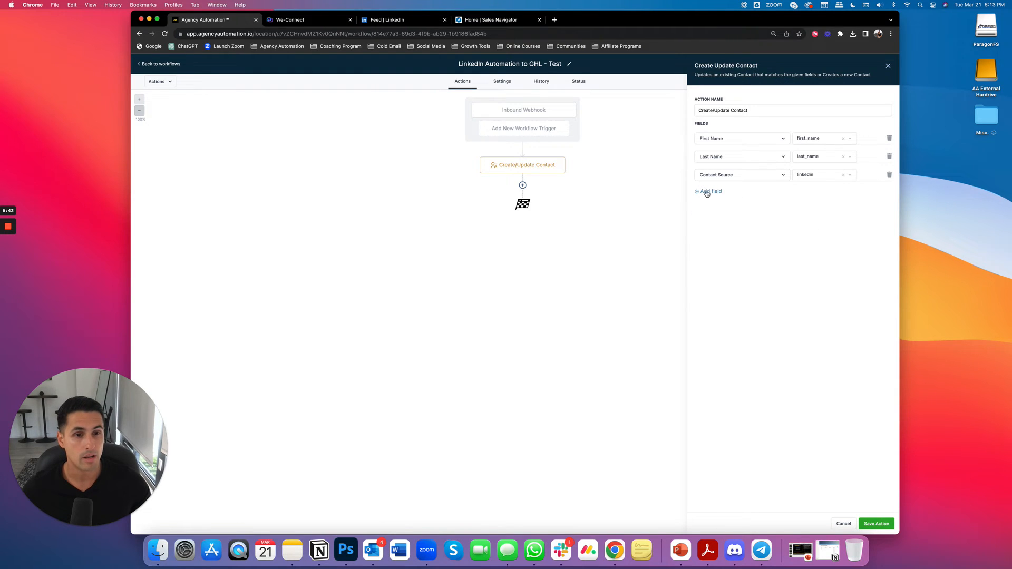
Map Phone and Email fields from the webhook's phone and email values.
left_click(708, 191)
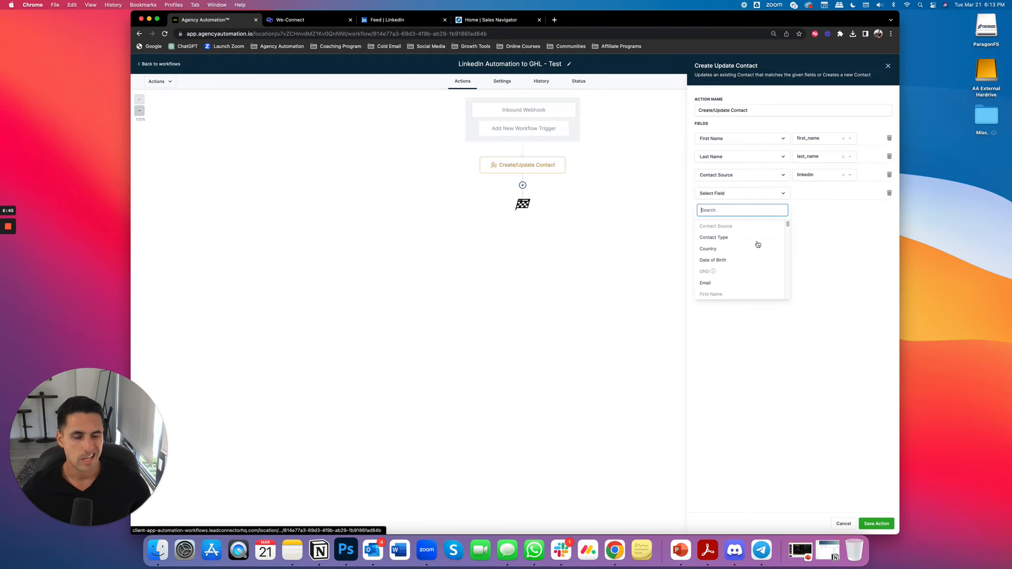
scroll("down", 3)
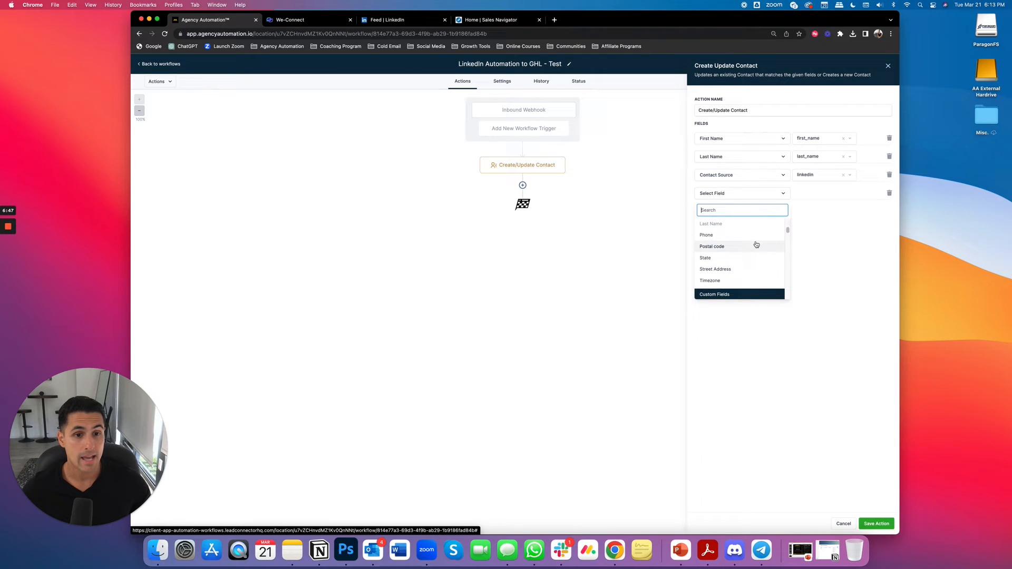
left_click(706, 235)
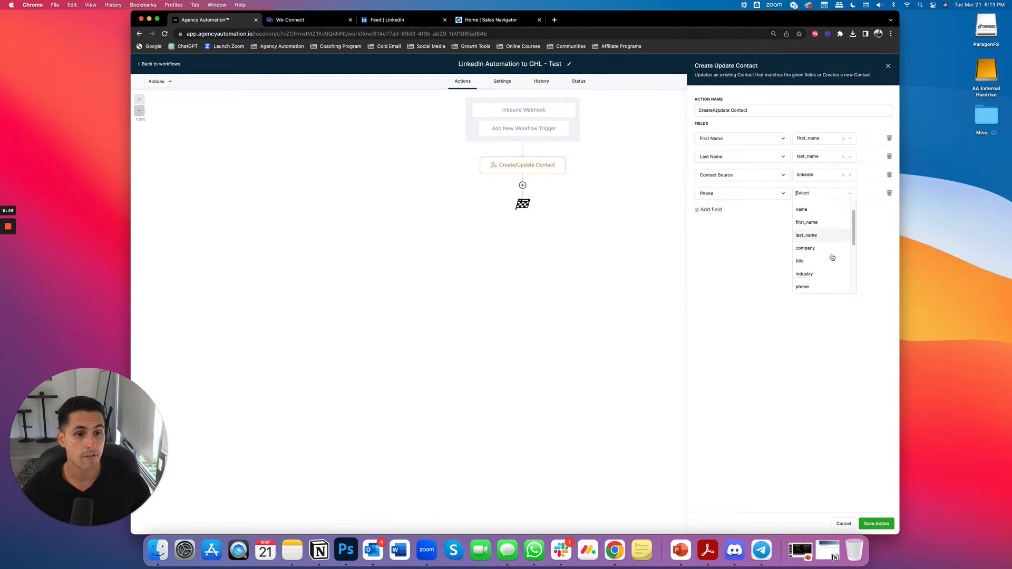
left_click(802, 286)
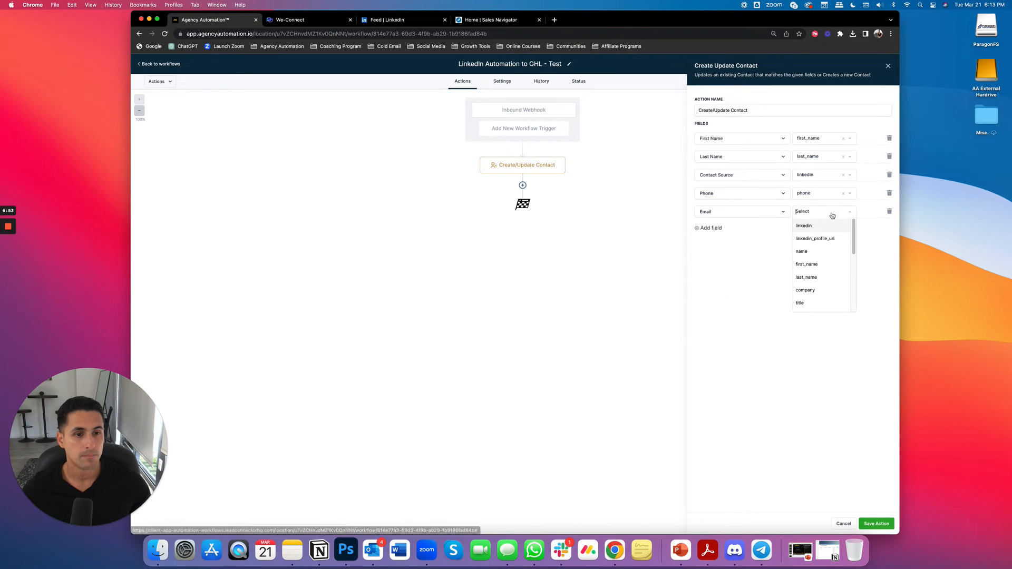
mouse_move(822, 264)
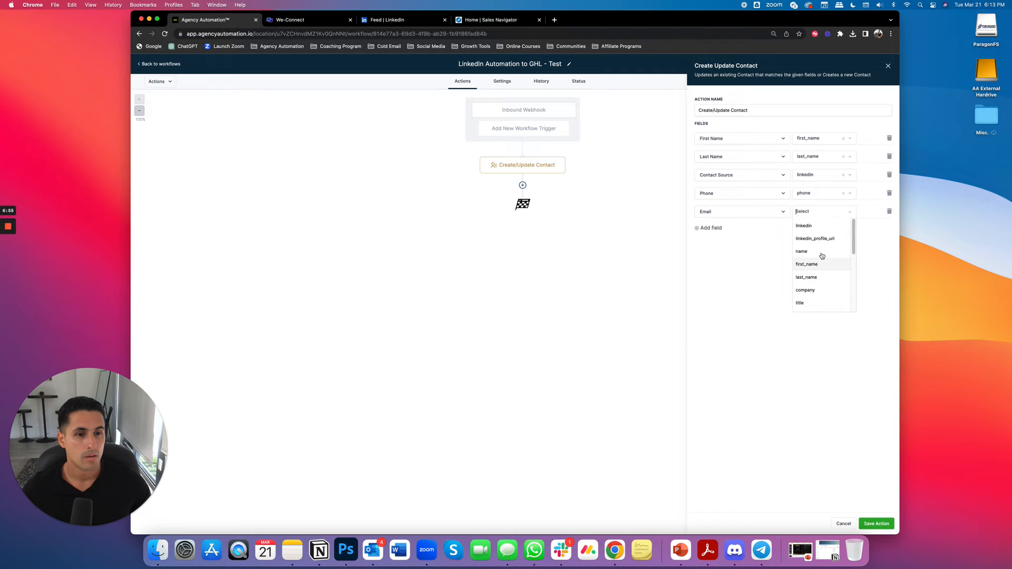
scroll("down", 3)
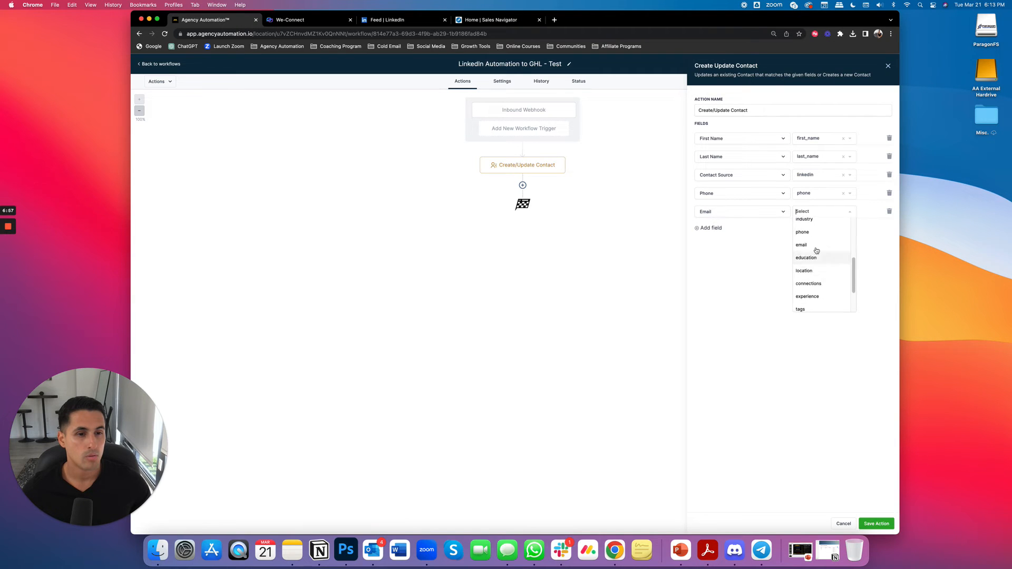
left_click(802, 245)
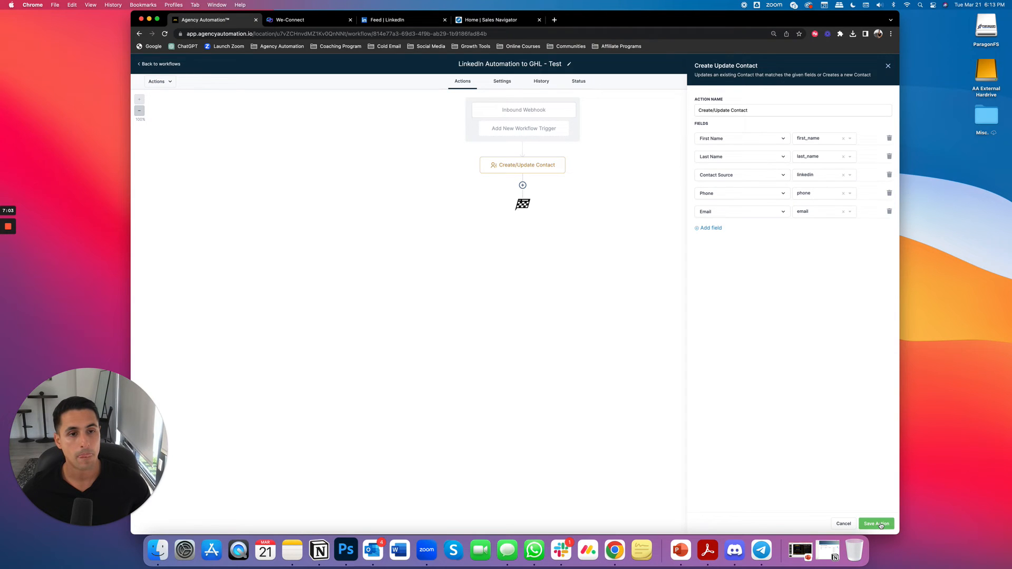
Save the Create/Update Contact action and the workflow.
left_click(876, 524)
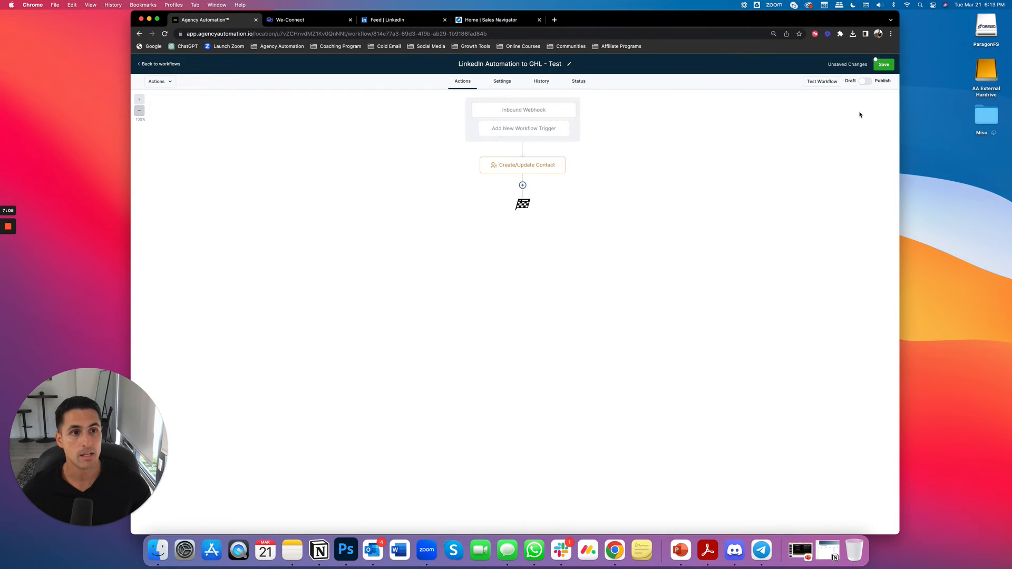
left_click(883, 64)
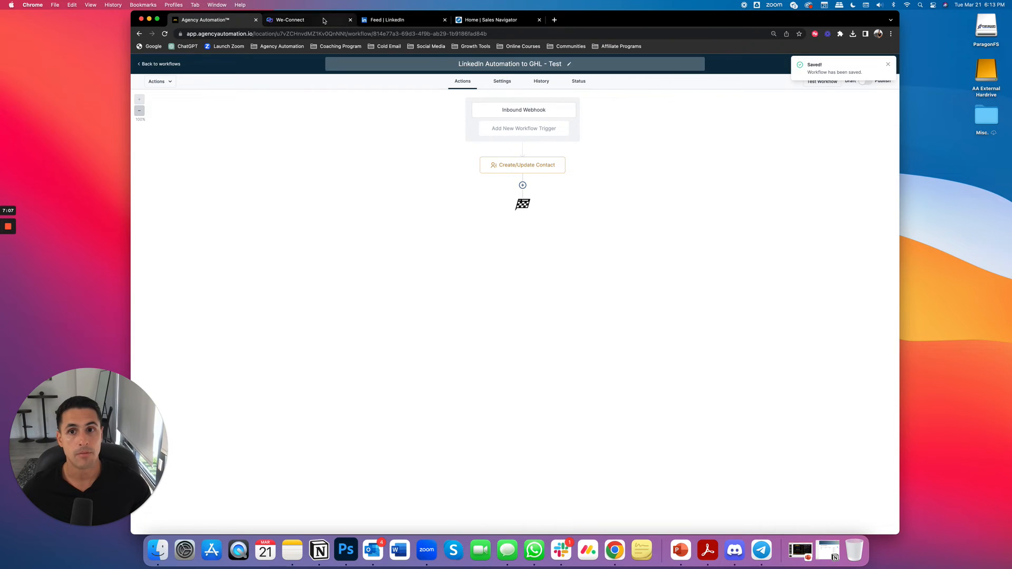
left_click(289, 20)
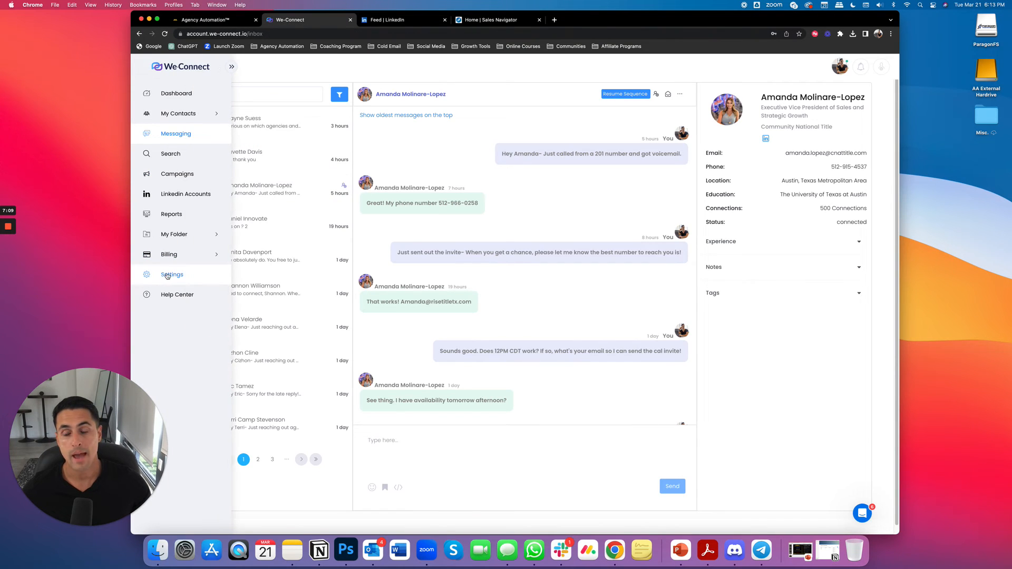
Switch the Test webhook from 'marked as lead' to 'When a contact is connected' updates.
left_click(172, 274)
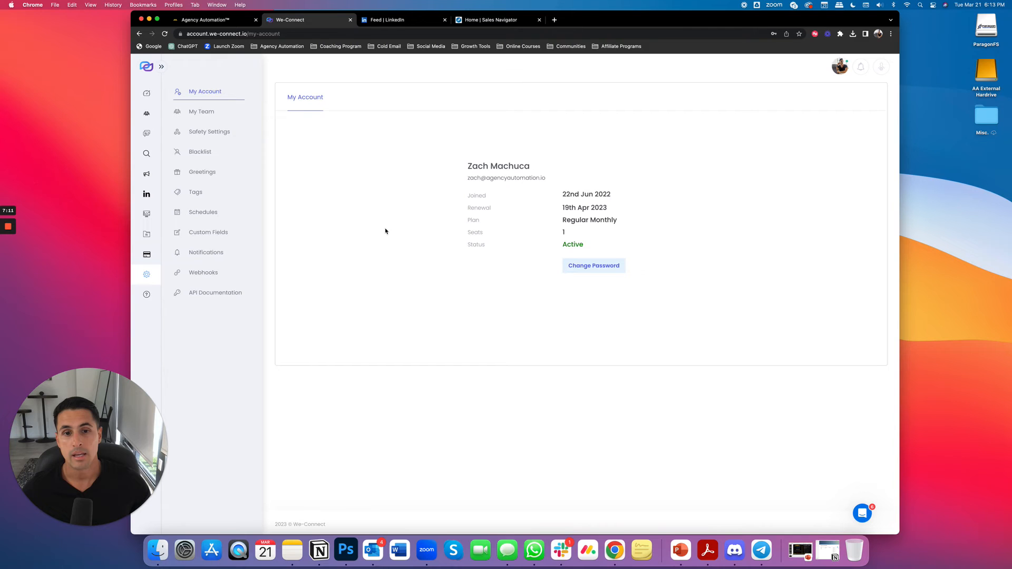
left_click(203, 272)
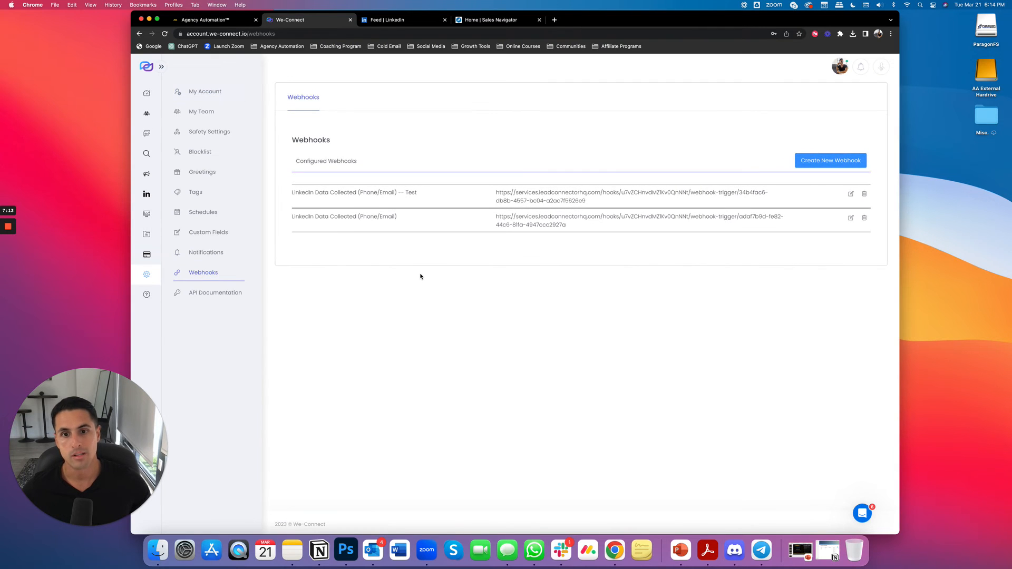
left_click(851, 194)
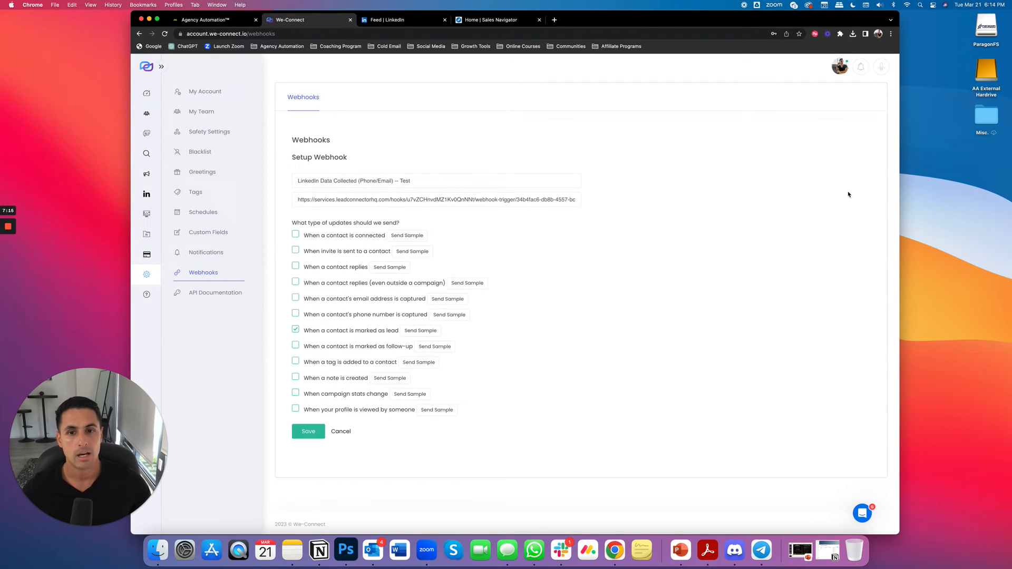
left_click(295, 330)
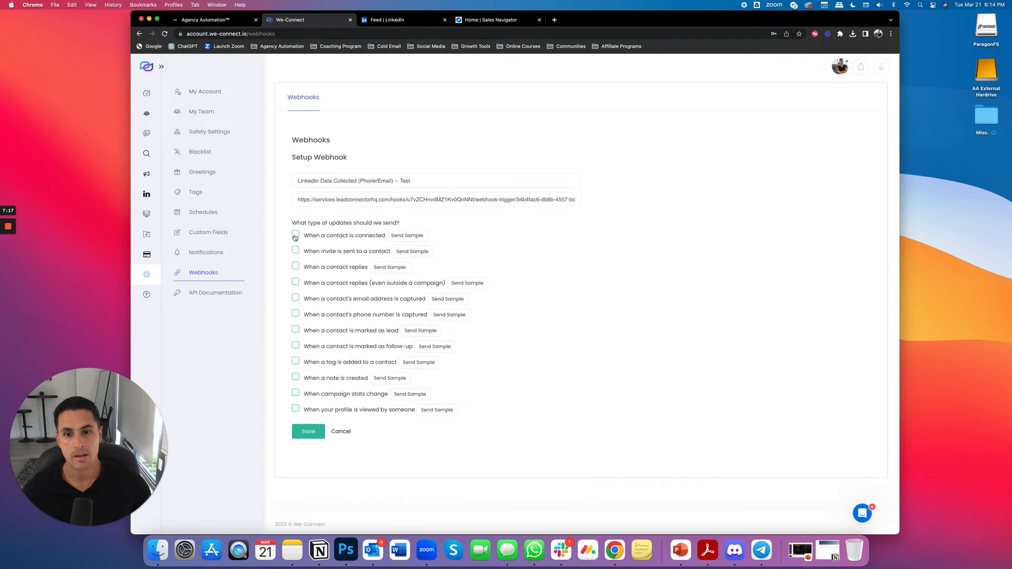
left_click(295, 235)
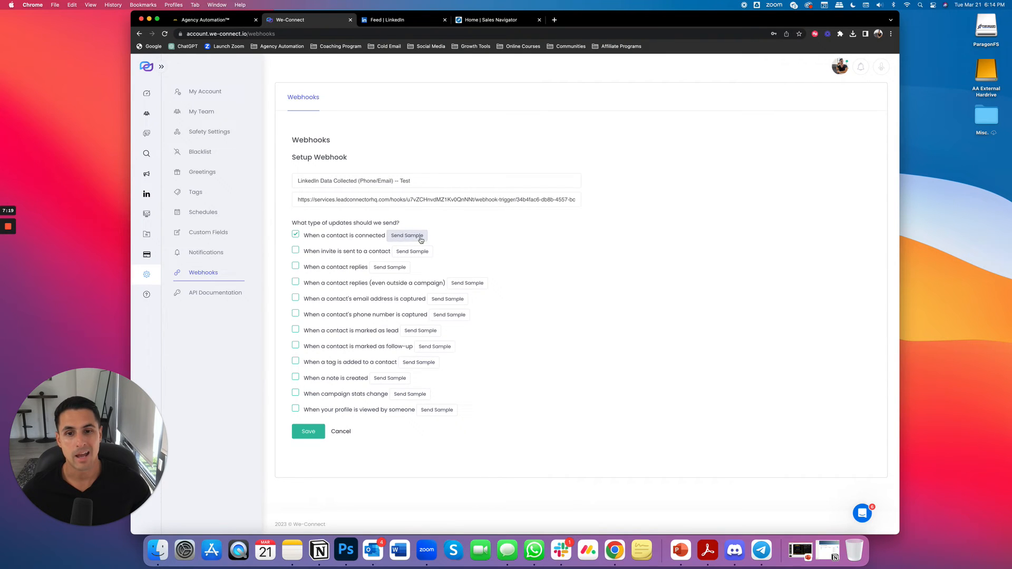
mouse_move(471, 241)
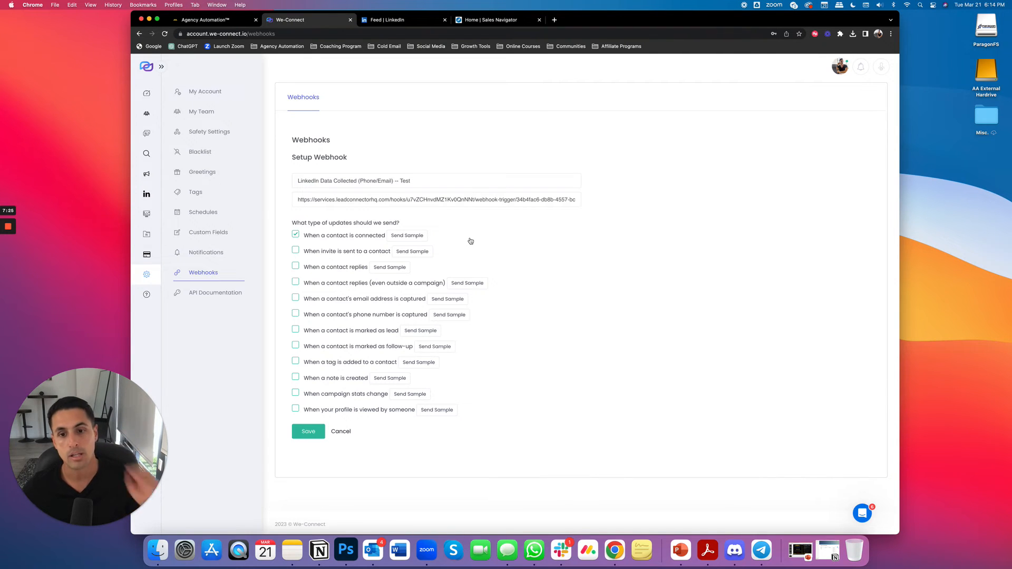
left_click(308, 431)
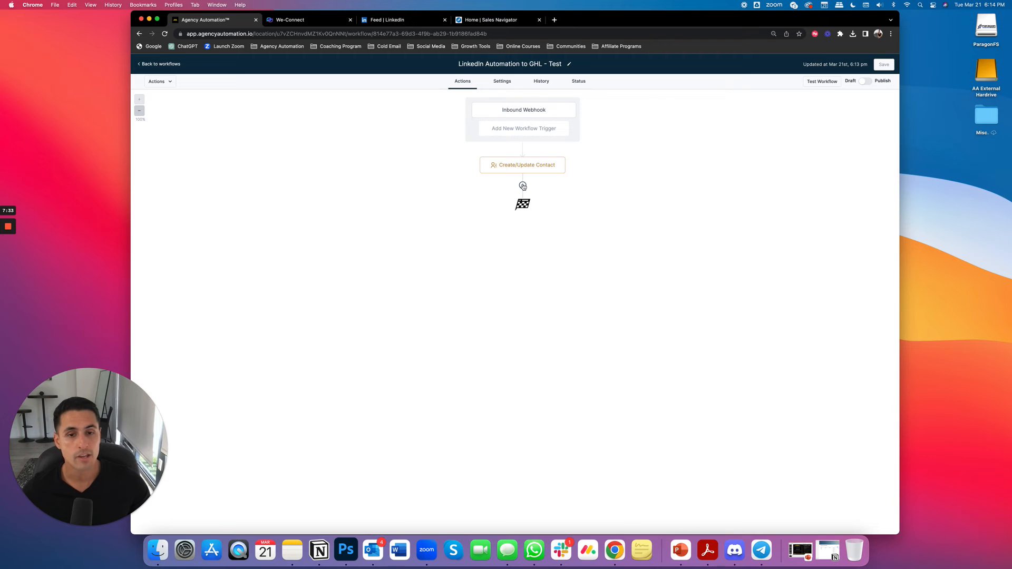
Add an SMS action and open the message with 'Hey' plus the contact's First Name merge field.
left_click(523, 186)
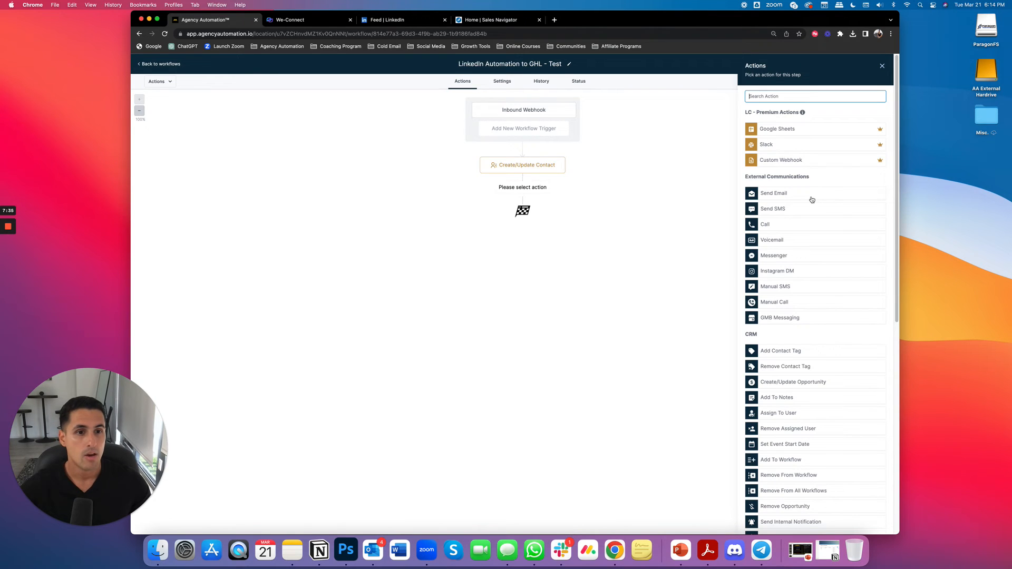
mouse_move(800, 210)
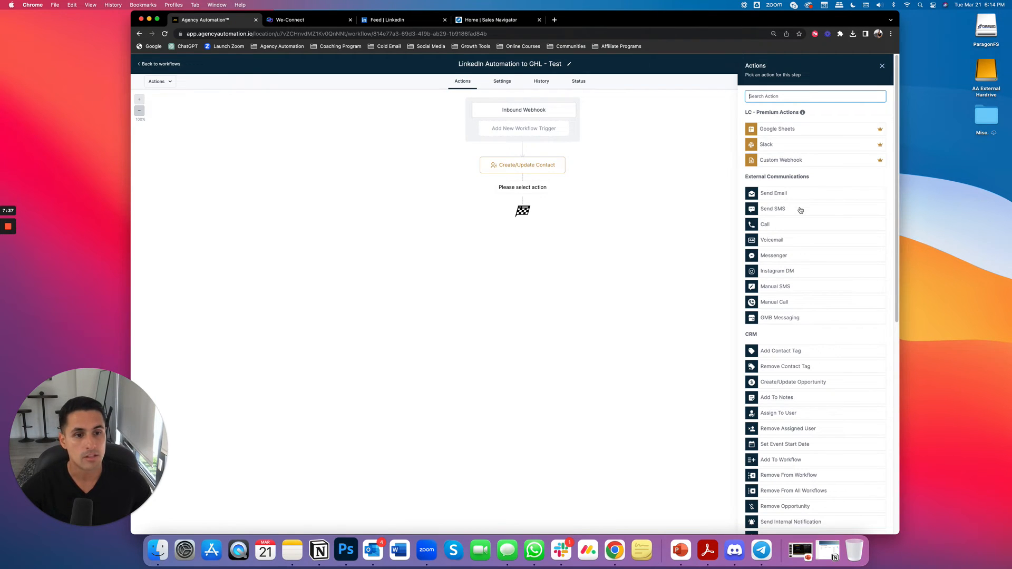
left_click(771, 209)
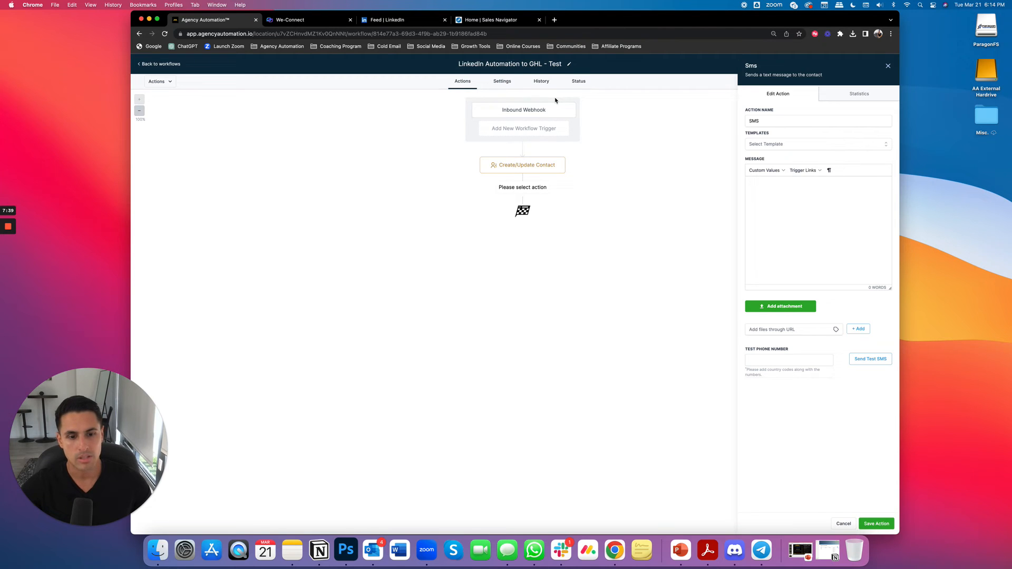
type("Hey")
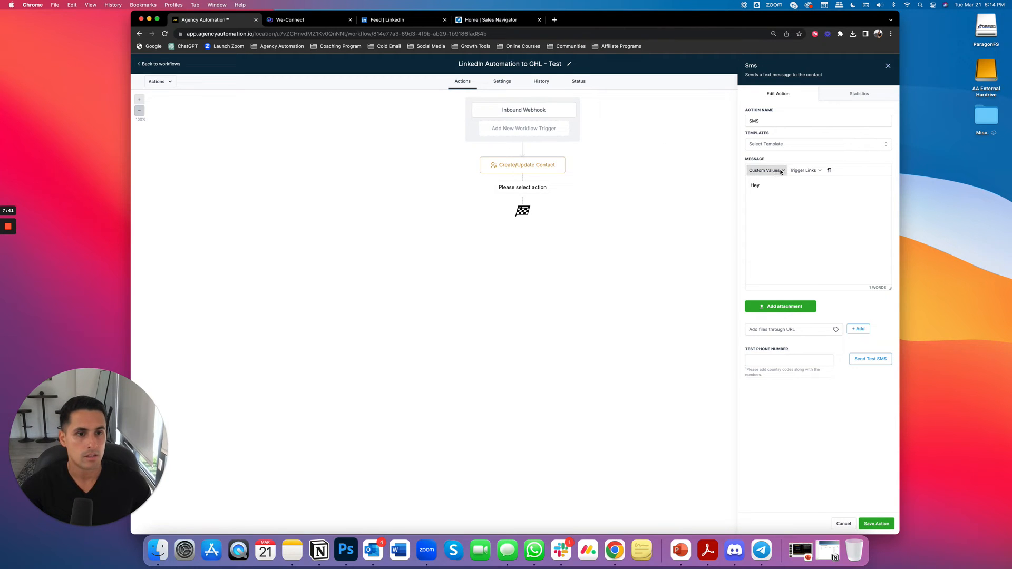
left_click(765, 170)
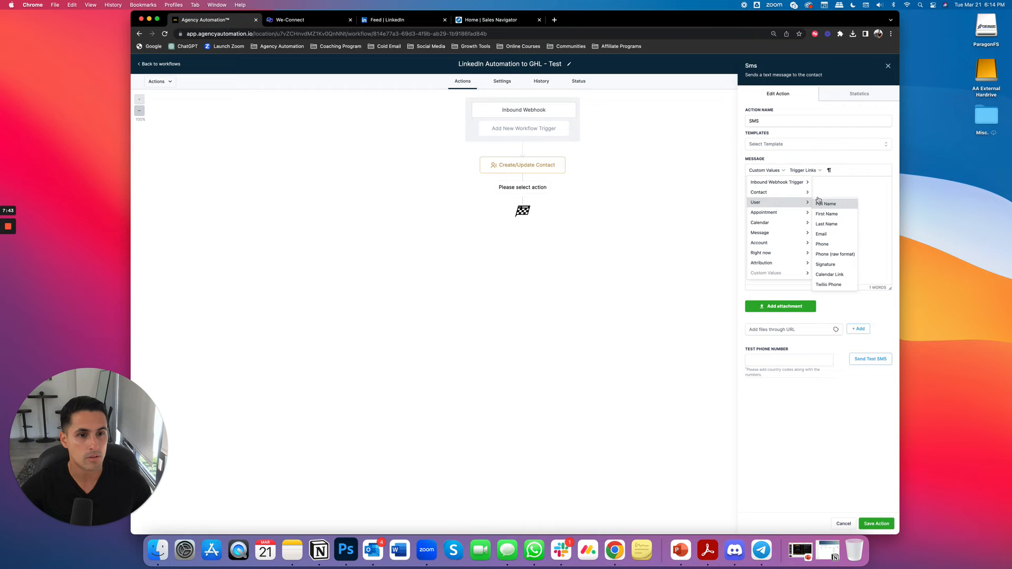
left_click(826, 213)
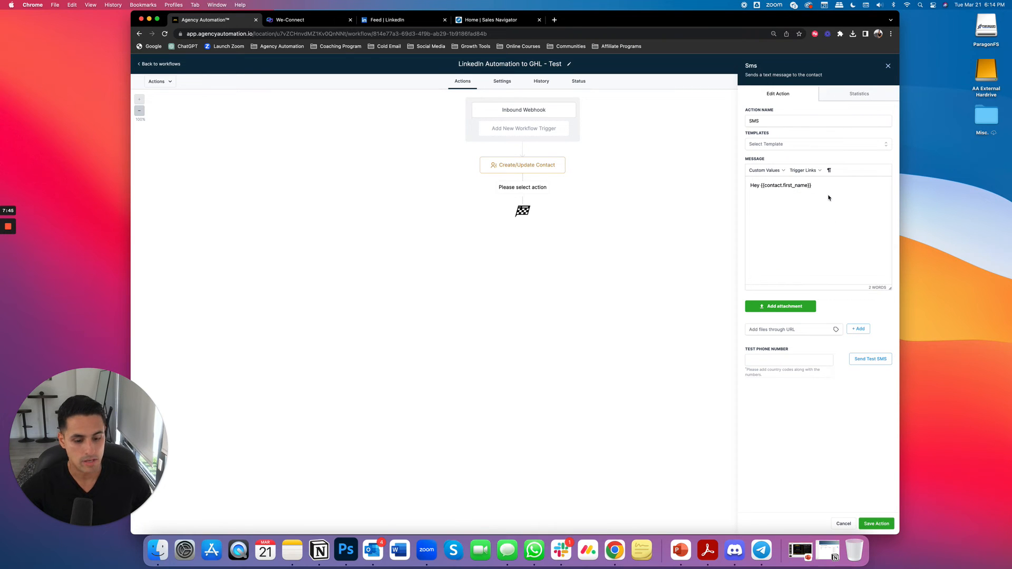
type("-")
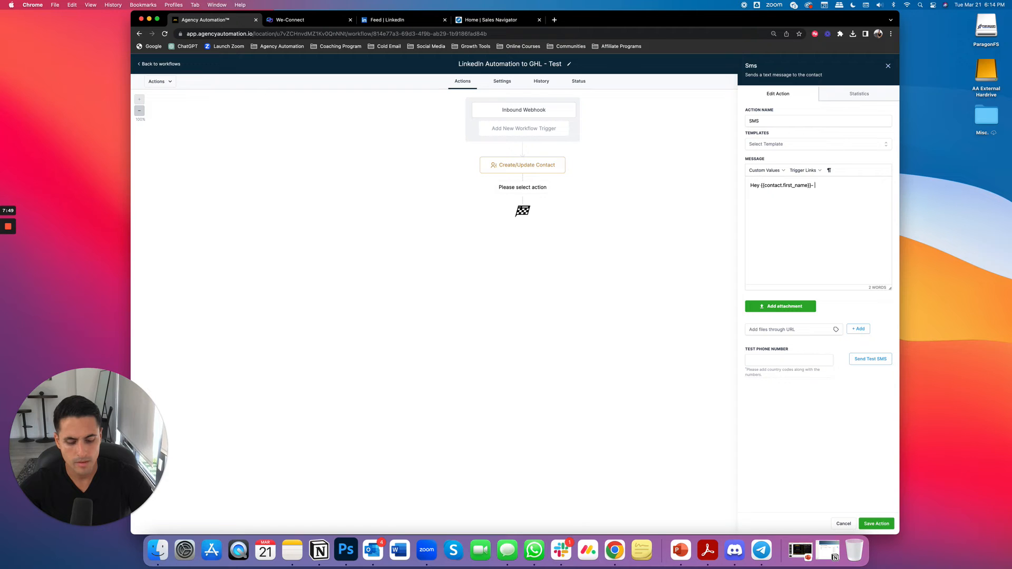
Continue the text introducing Zach from LinkedIn, mentioning the real estate industry, and asking about the message.
type("I foun")
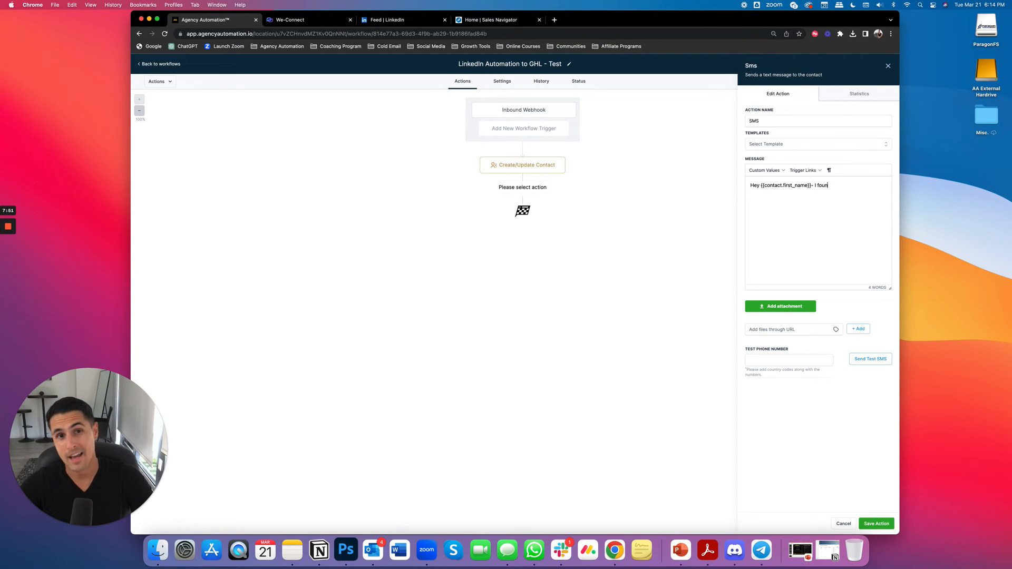
type("d you")
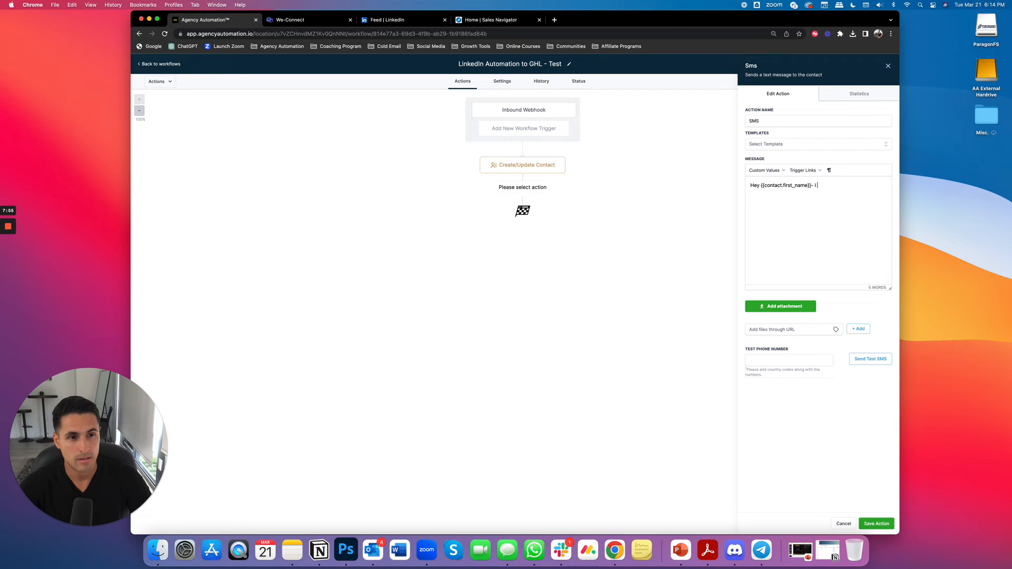
type("This is")
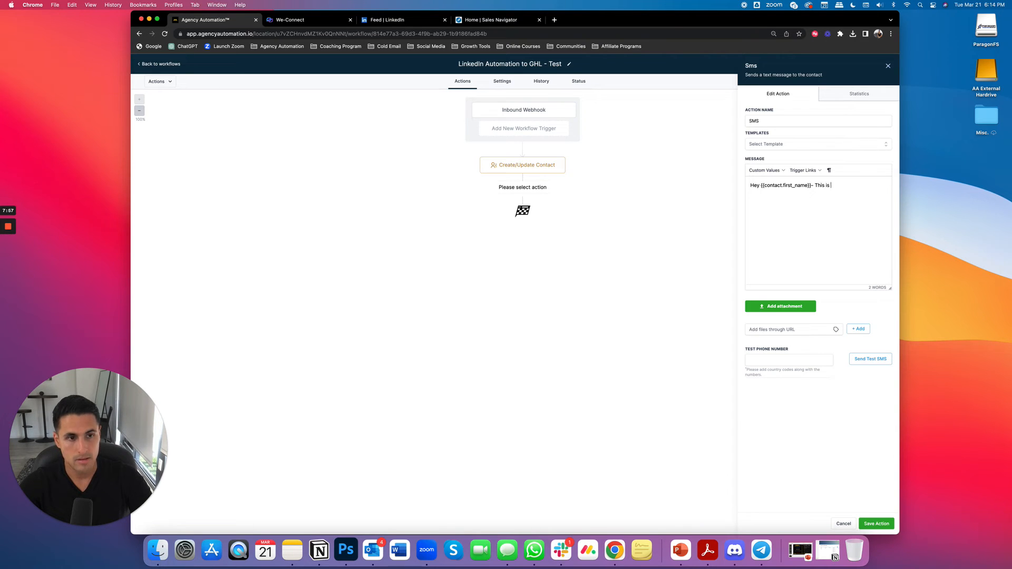
type("Zach from LinkedIn. We actually just connected.")
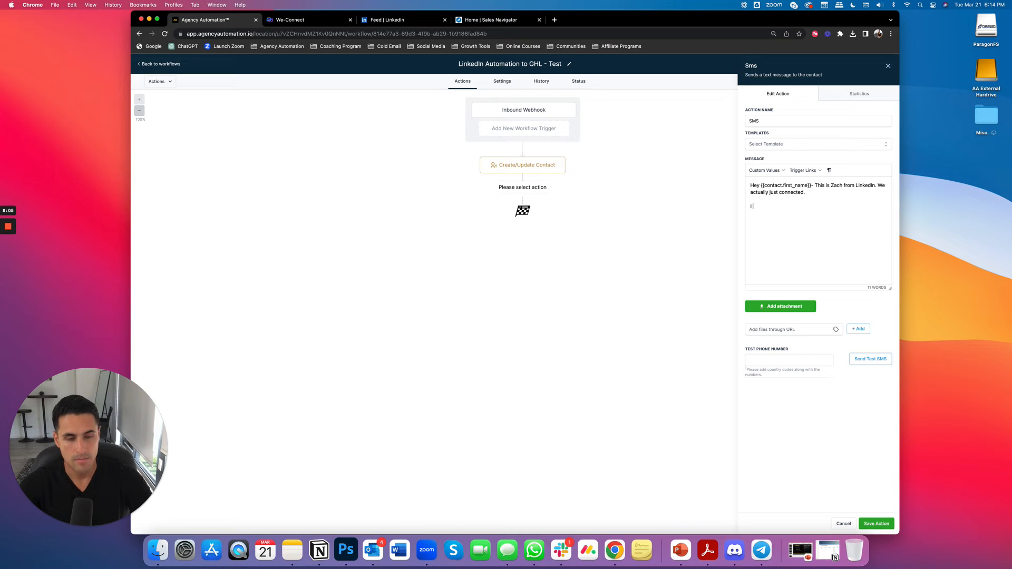
type("I reached out because O")
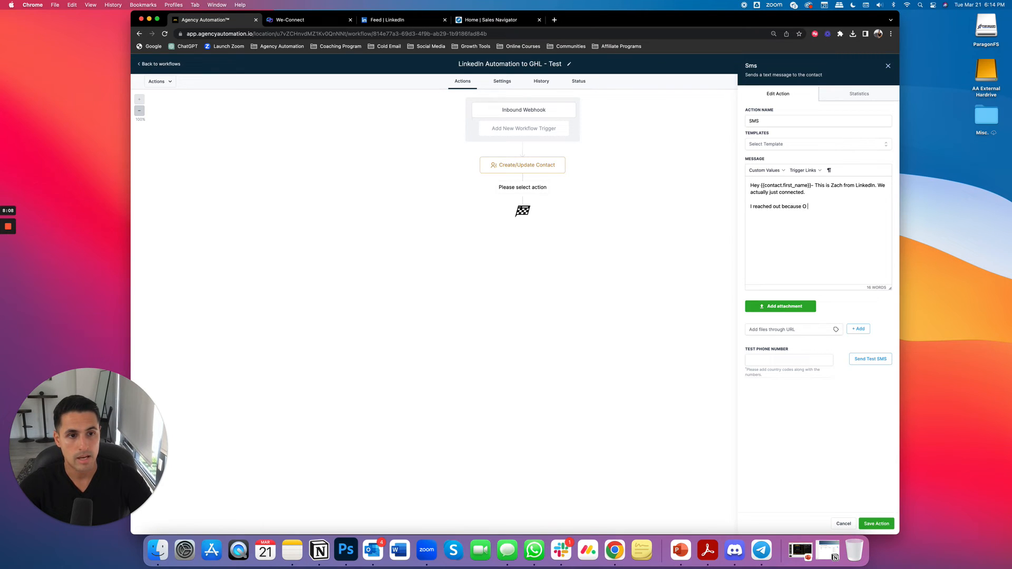
type("I noticed you")
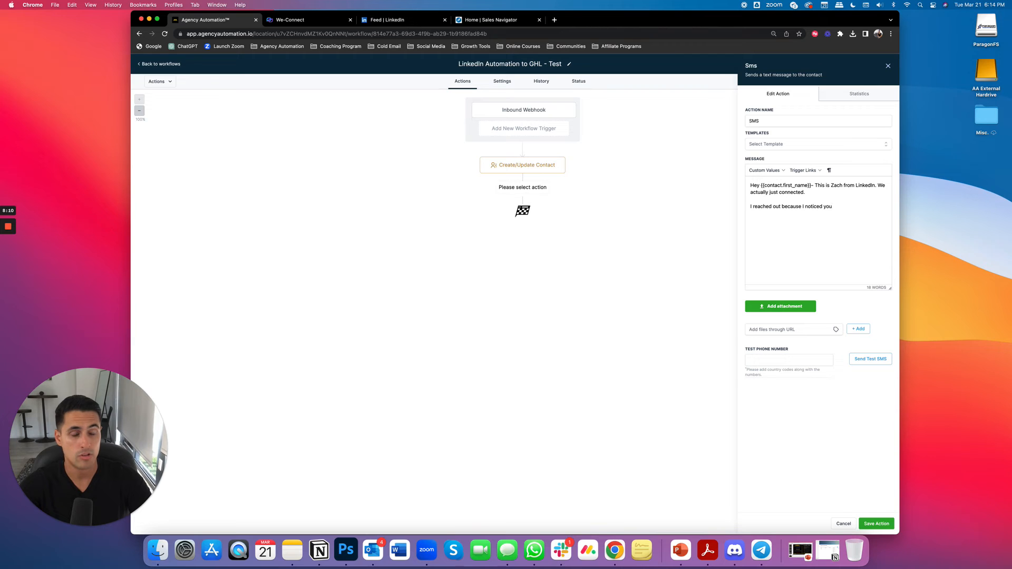
type("were in the")
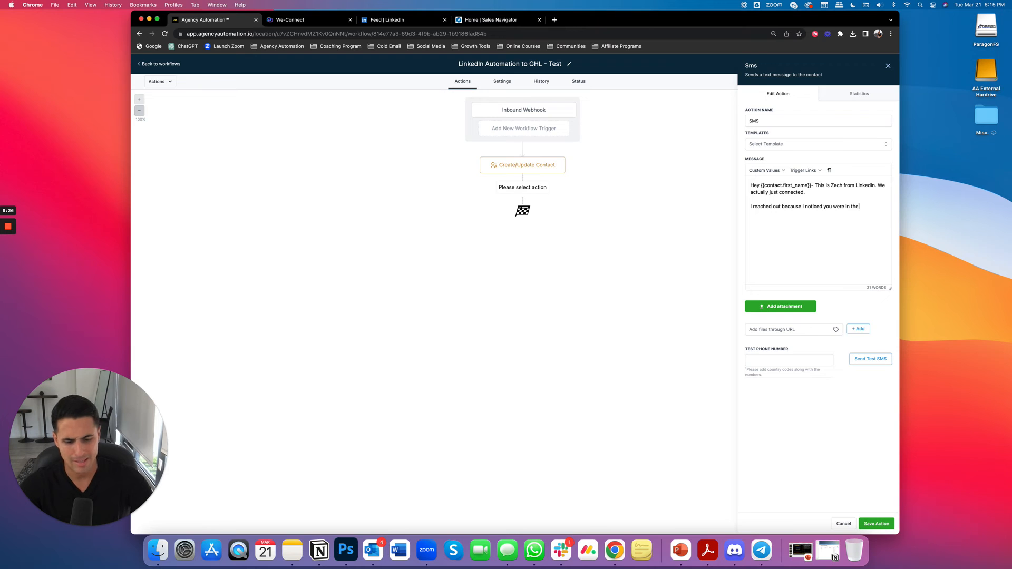
type("real estate industry")
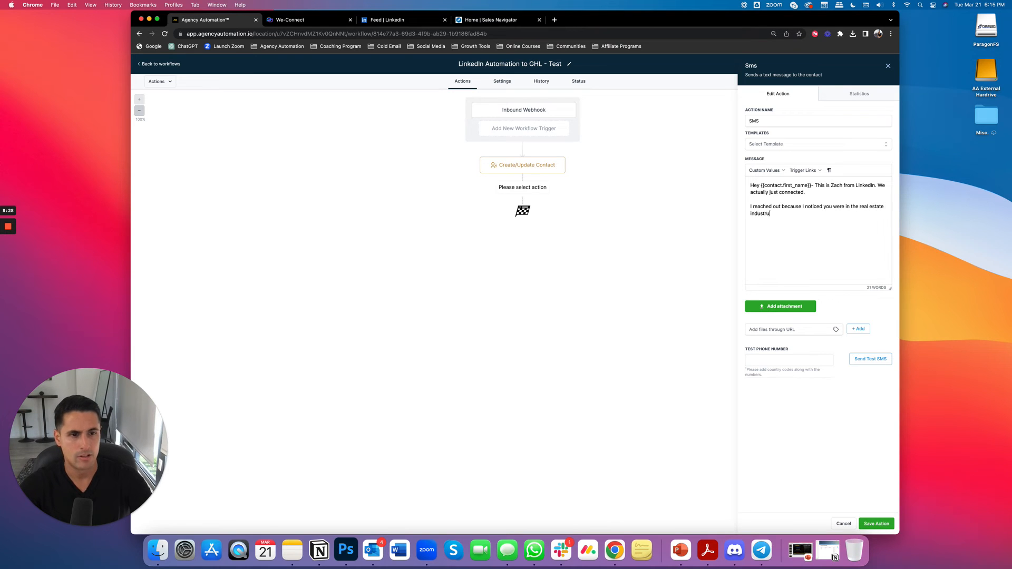
type("y.")
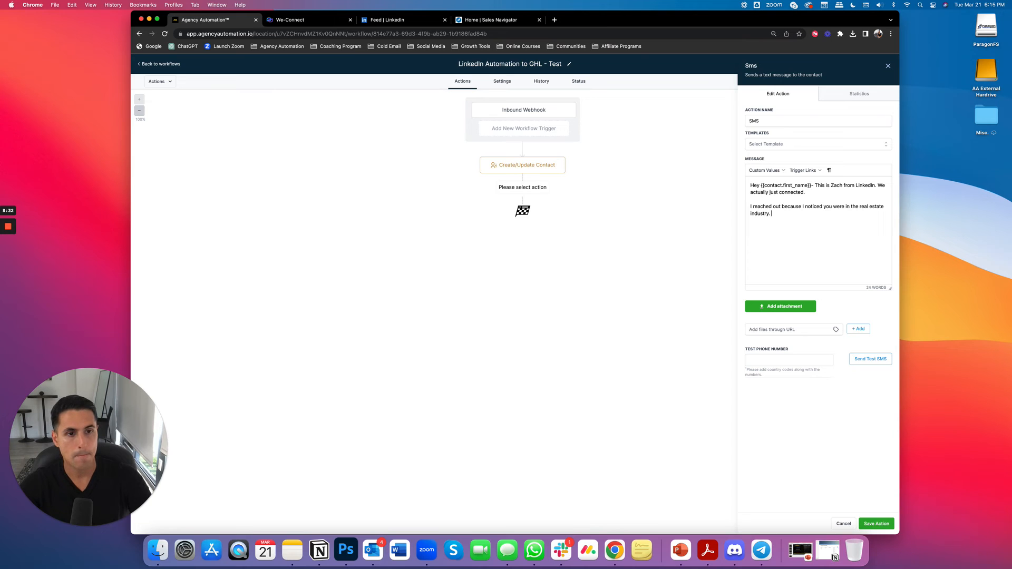
type("Did you get a chad")
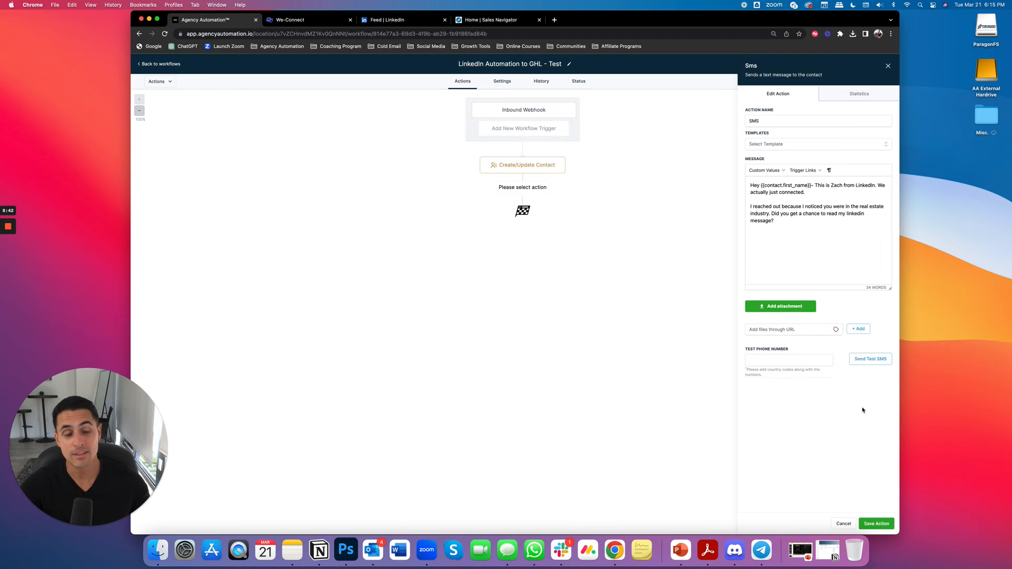
Save the SMS action, then browse the Actions list below it and close it unused.
left_click(875, 523)
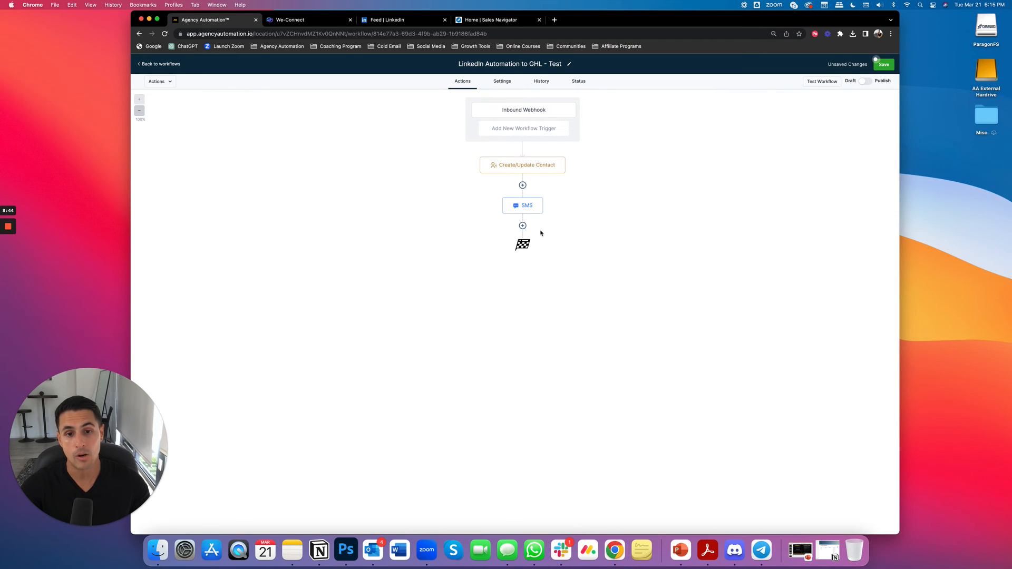
left_click(522, 225)
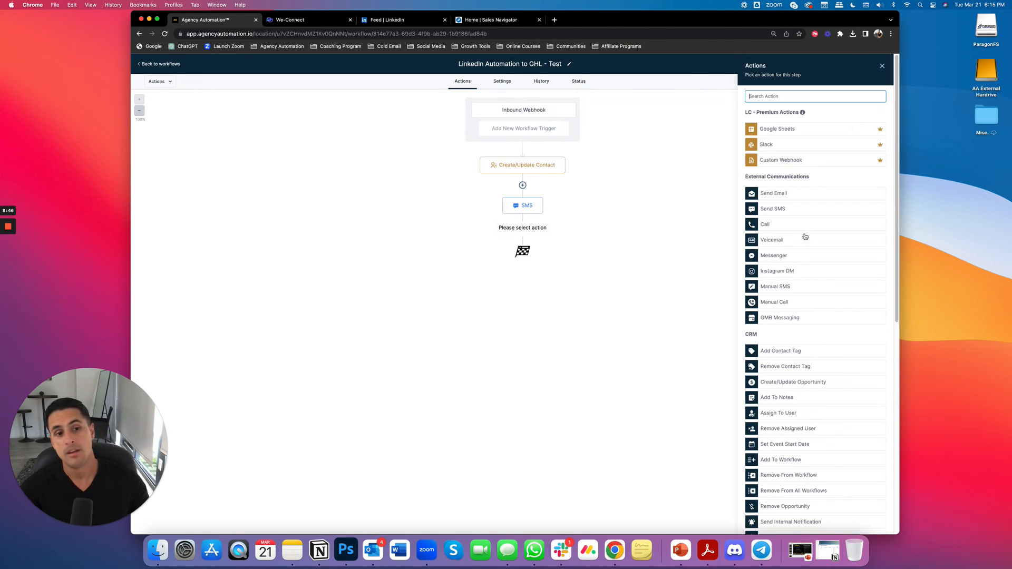
scroll("down", 3)
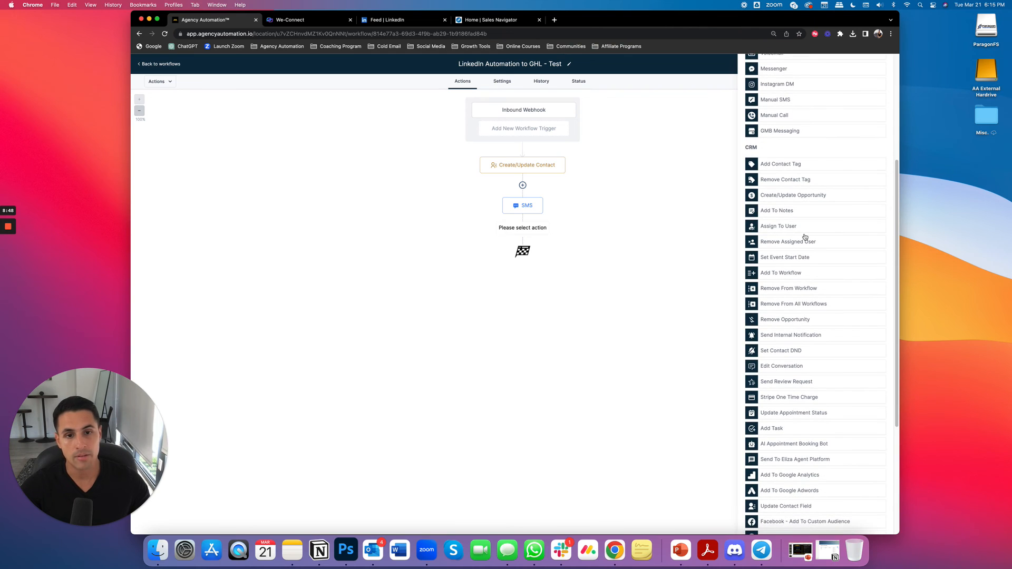
scroll("down", 3)
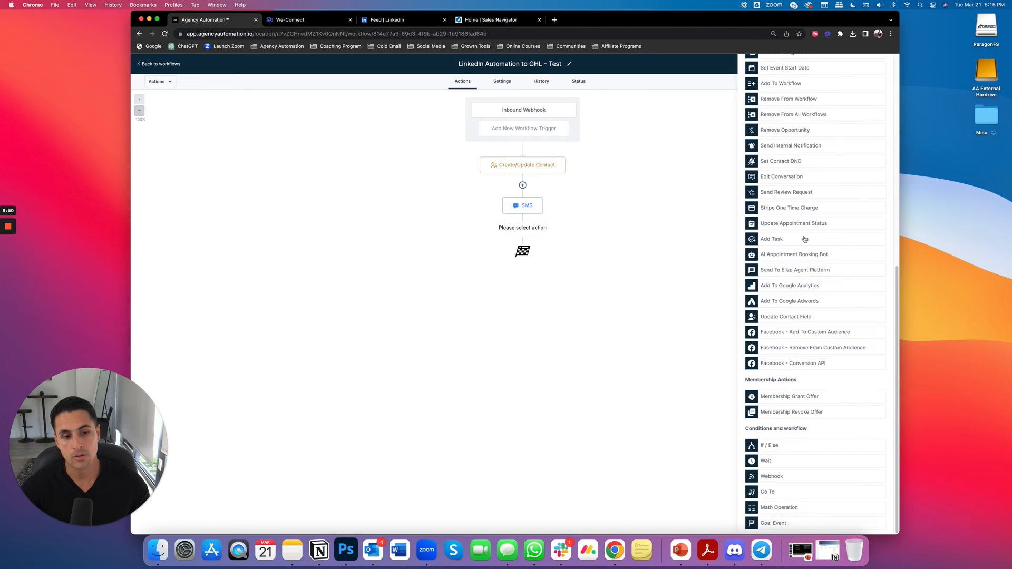
scroll("up", 3)
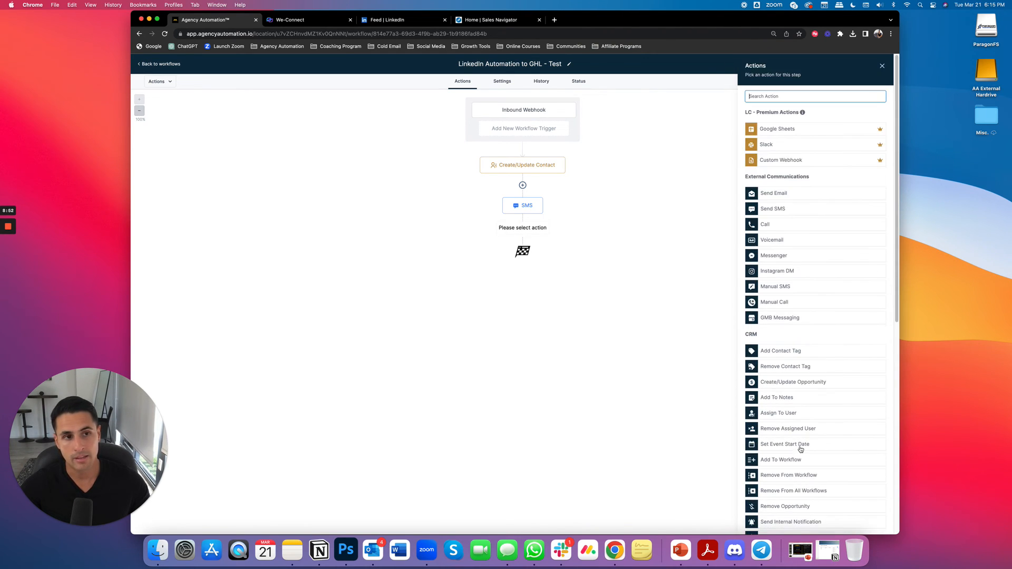
left_click(882, 66)
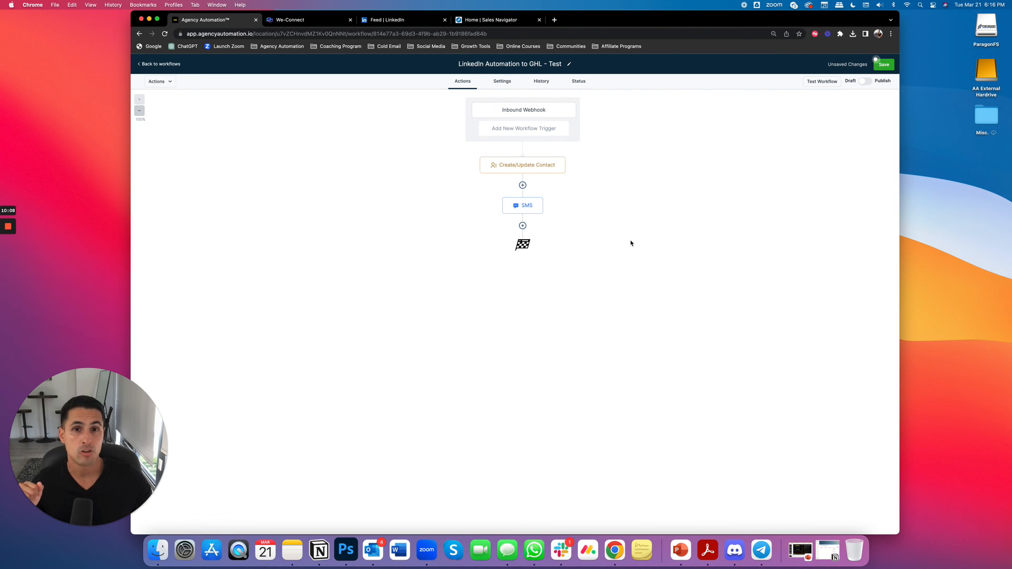
mouse_move(787, 126)
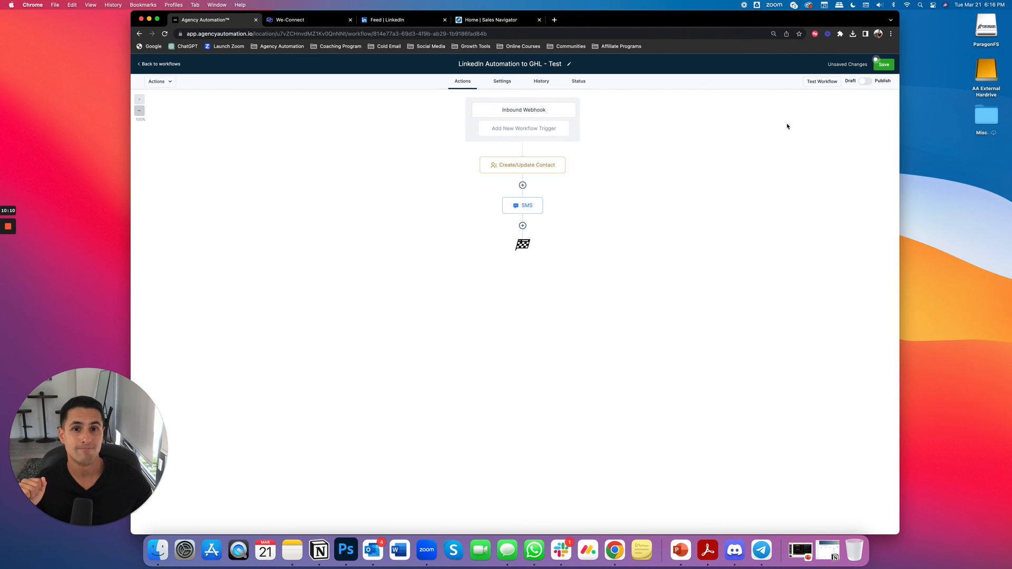